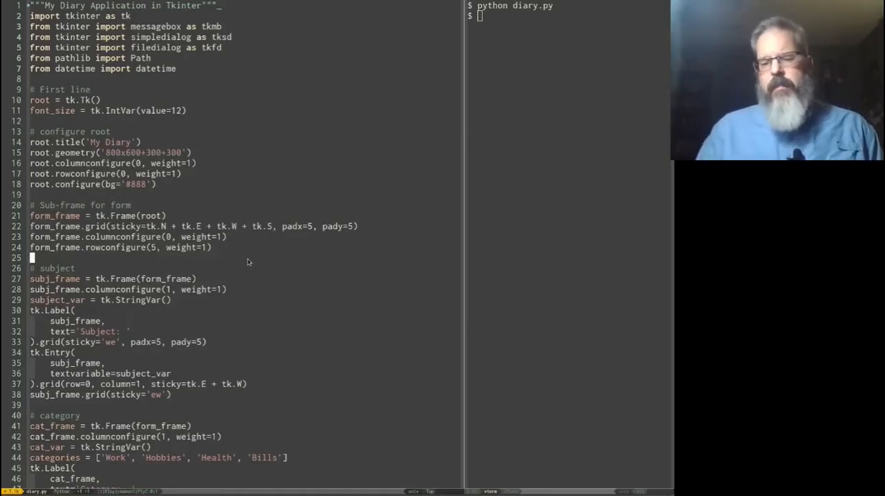
# - Run python diary.py from the terminal pane to open the My Diary window
pyautogui.scroll(-3)
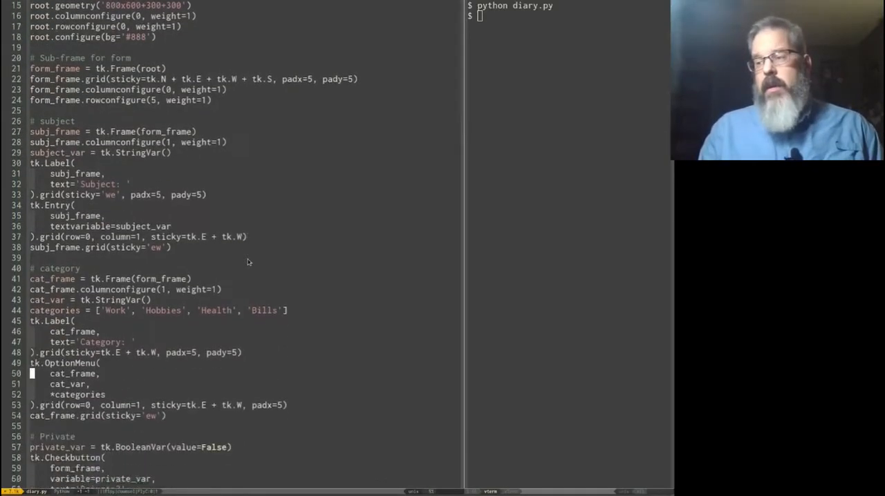
pyautogui.scroll(-3)
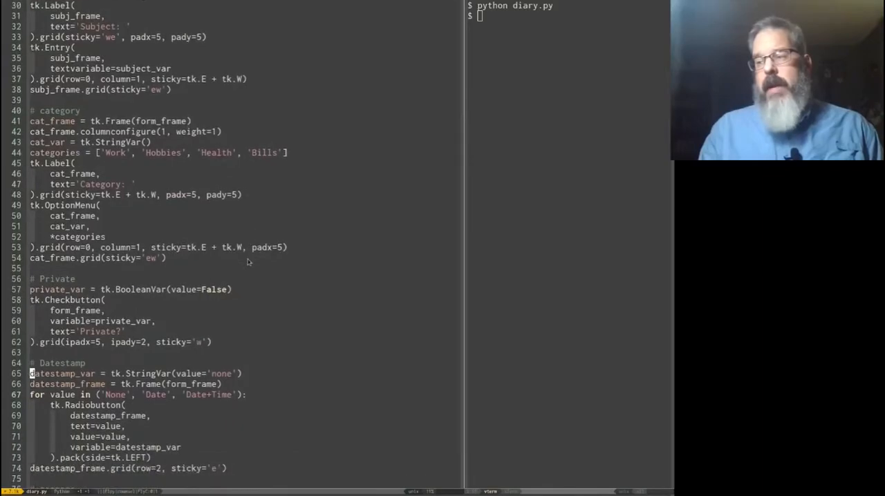
pyautogui.scroll(-3)
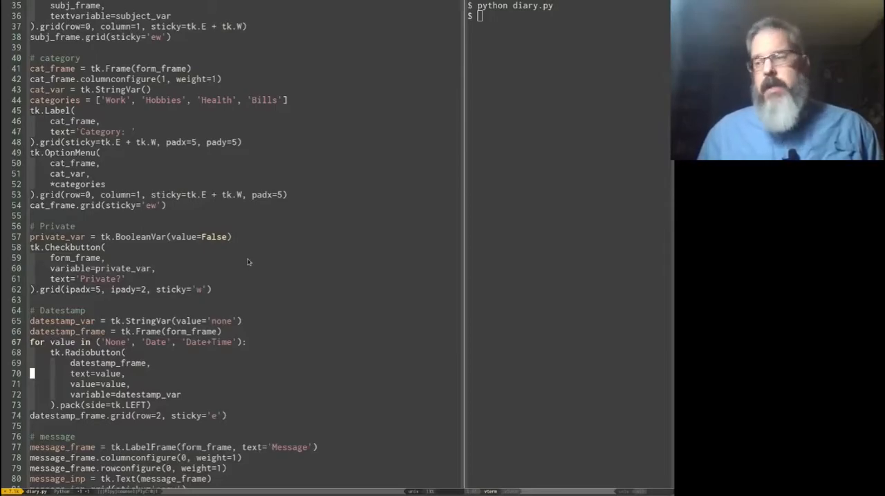
pyautogui.scroll(-3)
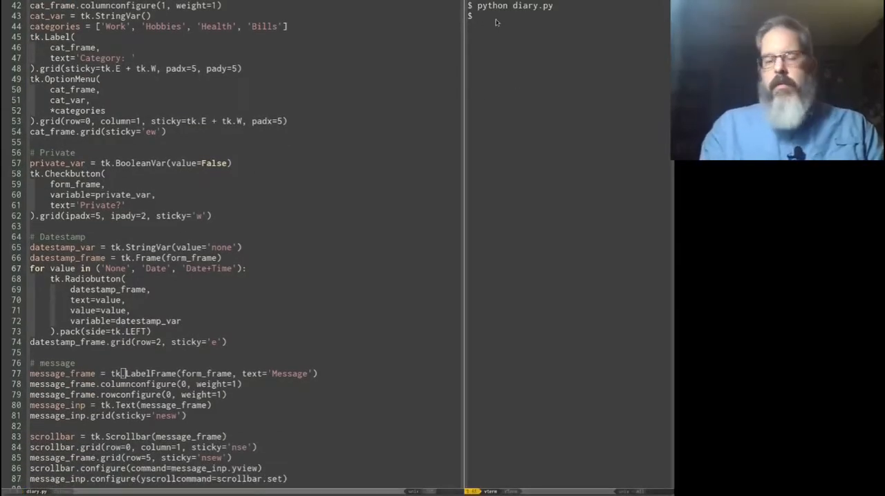
pyautogui.write('python diary.py')
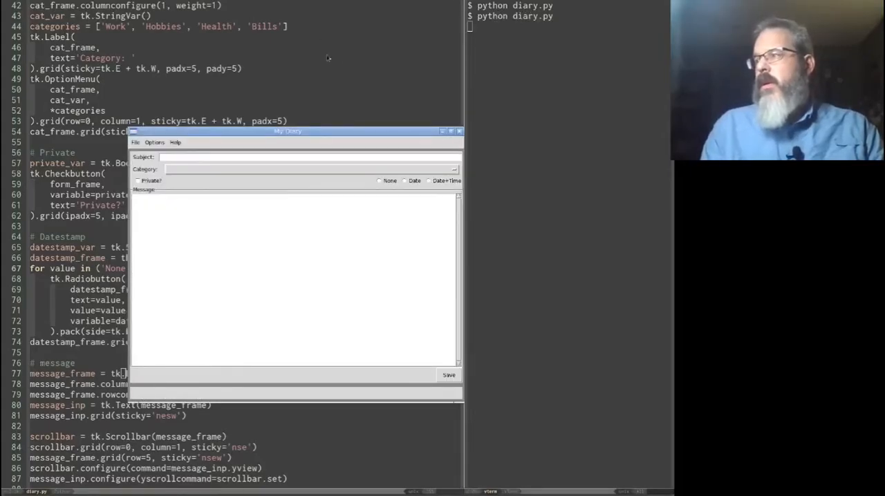
# - Move the My Diary window toward the upper left of the screen
pyautogui.moveTo(287, 131); pyautogui.dragTo(274, 102)
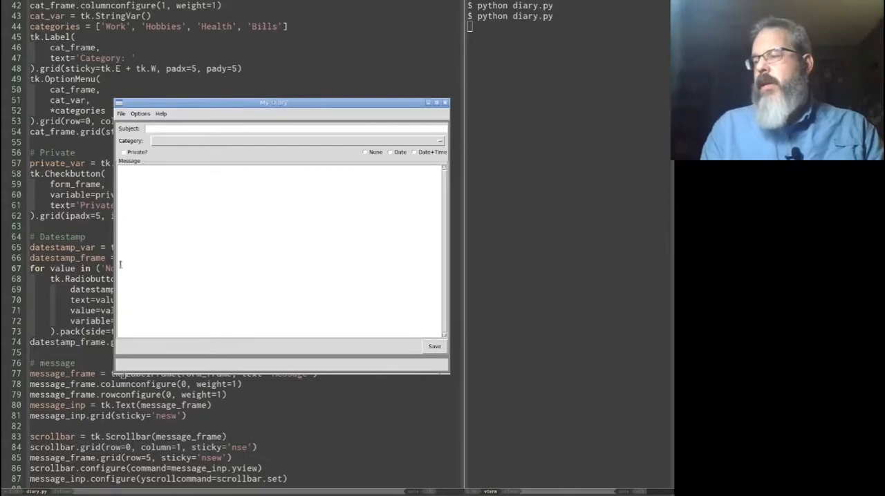
pyautogui.moveTo(217, 249)
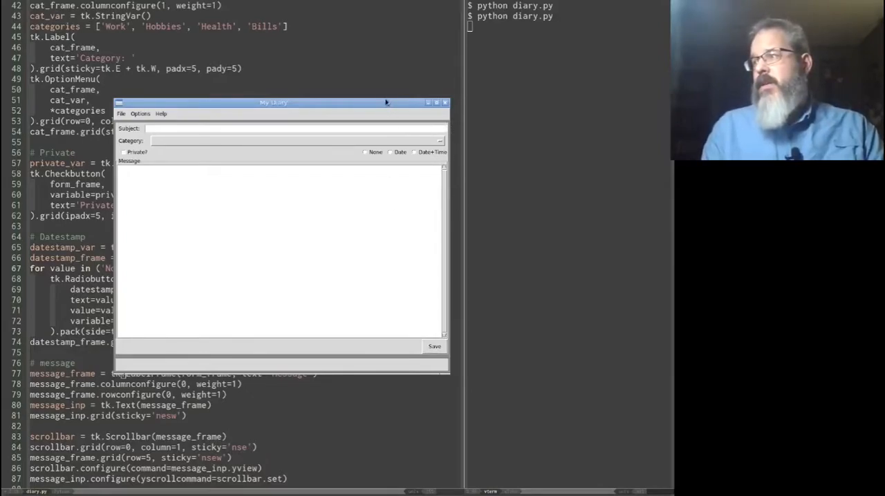
pyautogui.moveTo(274, 102); pyautogui.dragTo(257, 61)
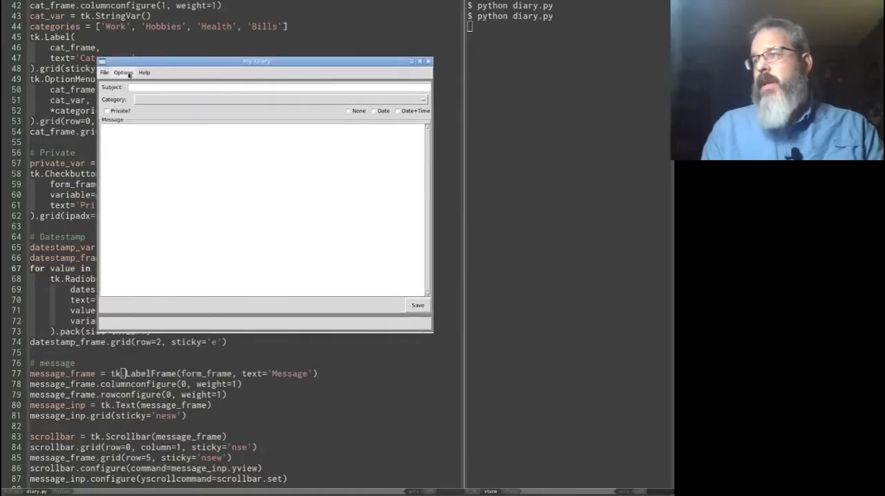
pyautogui.click(276, 87)
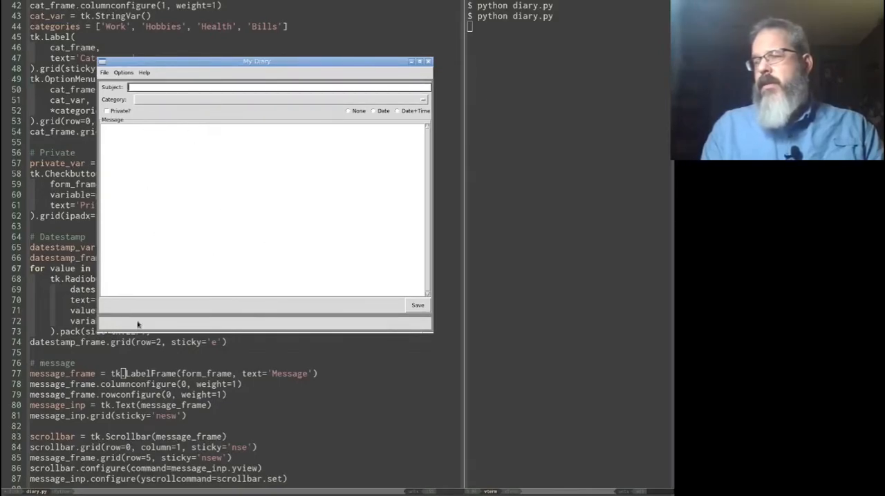
pyautogui.moveTo(474, 94)
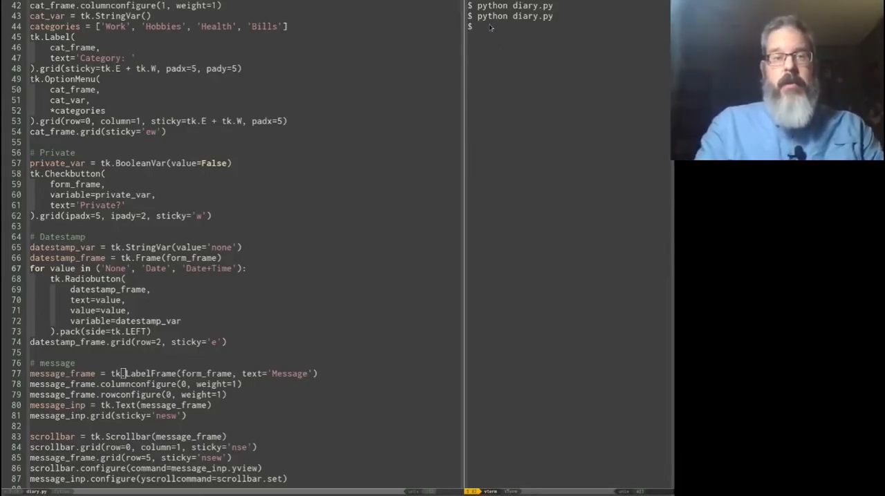
# - Copy diary.py to diary-ttk.py with cp and open the copy in Vim
pyautogui.write('cp diary.py diary-ttk.py')
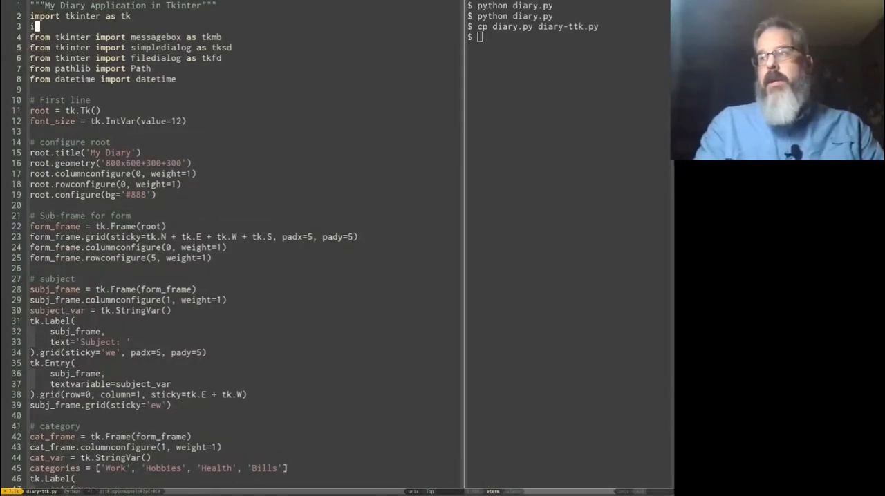
# - Add 'from tkinter import ttk' and switch the subject frame, label and entry to ttk widgets
pyautogui.write('impo')
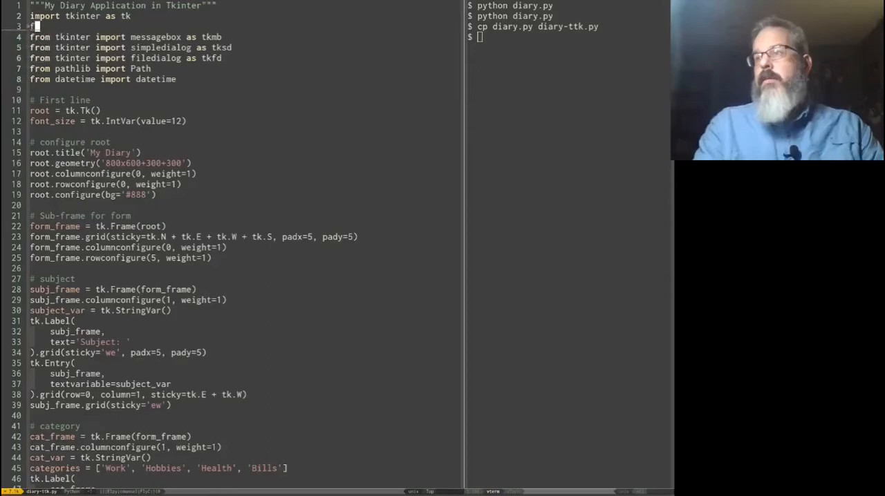
pyautogui.write('from tkinter import ttk')
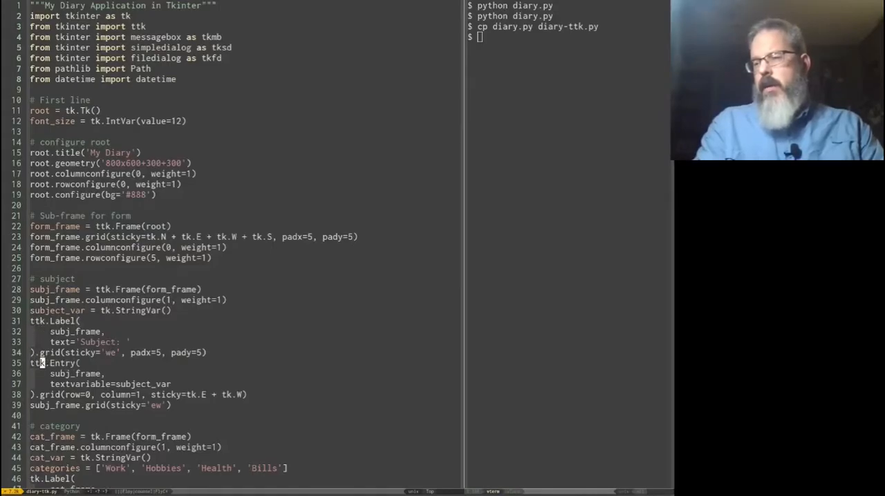
# - Change the category, Private, Datestamp, LabelFrame and Scrollbar widgets from tk. to ttk
pyautogui.scroll(-3)
pyautogui.write('t')
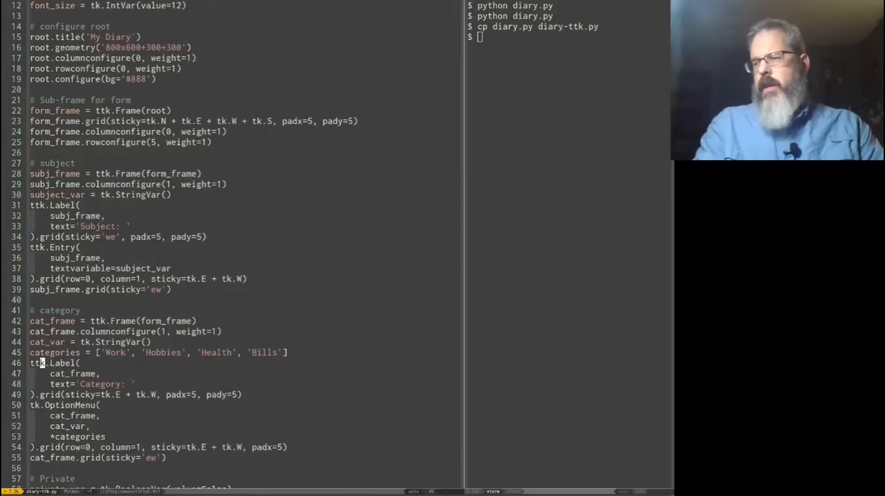
pyautogui.scroll(-3)
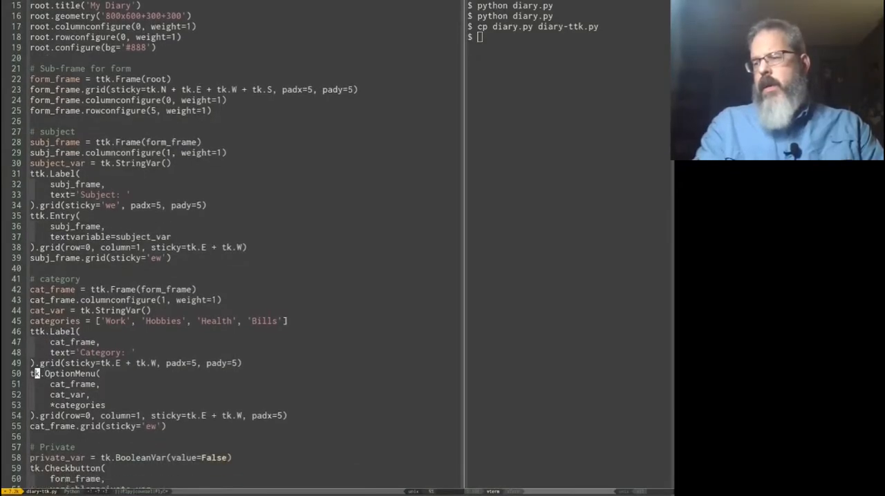
pyautogui.scroll(-3)
pyautogui.write('t')
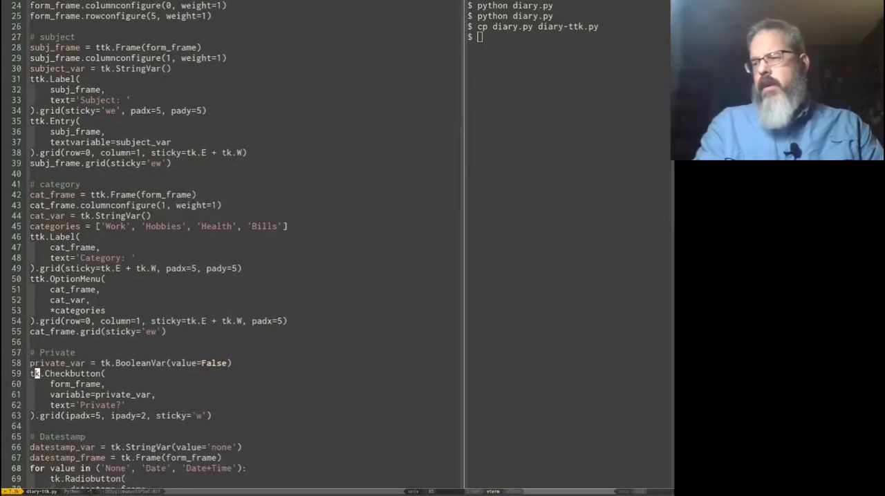
pyautogui.scroll(-3)
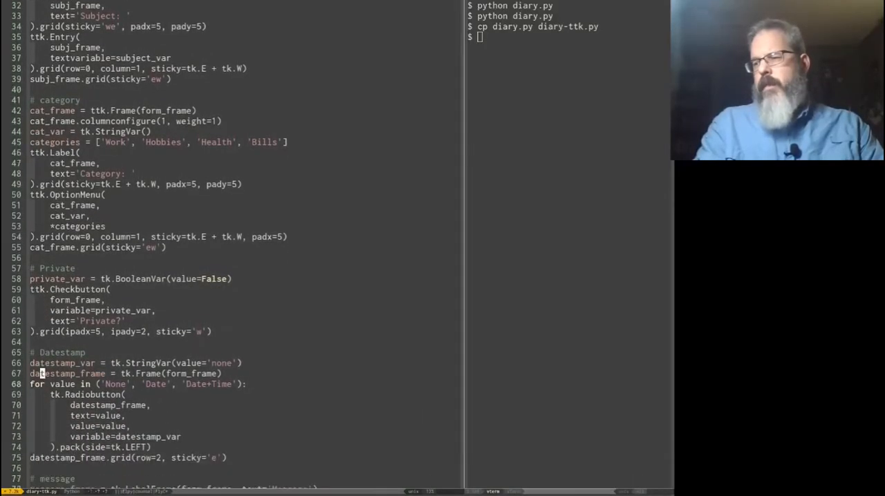
pyautogui.scroll(-3)
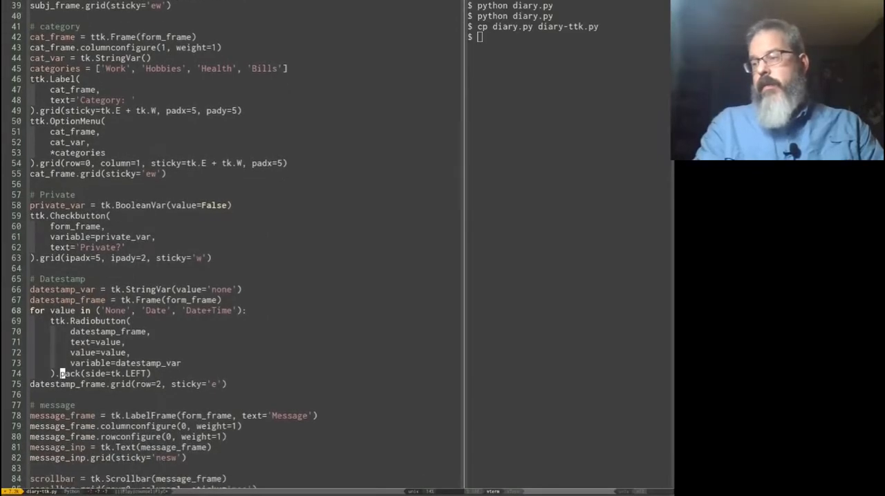
pyautogui.scroll(-3)
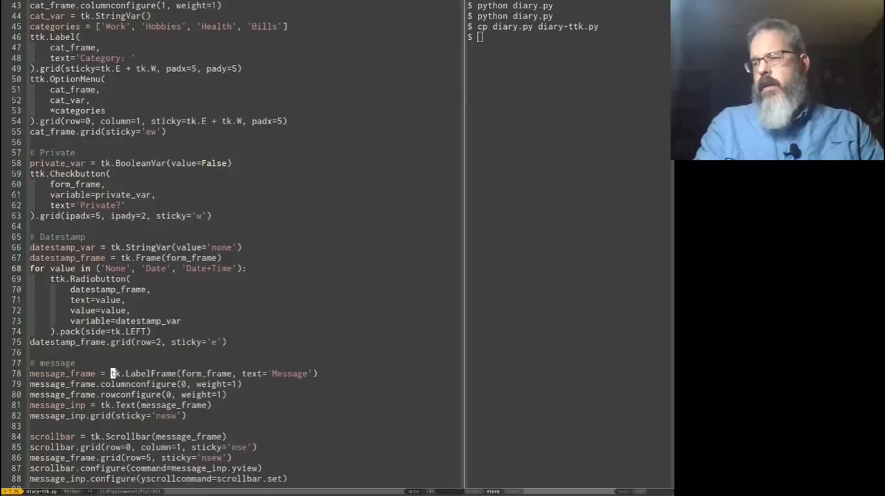
pyautogui.scroll(-3)
pyautogui.write('t')
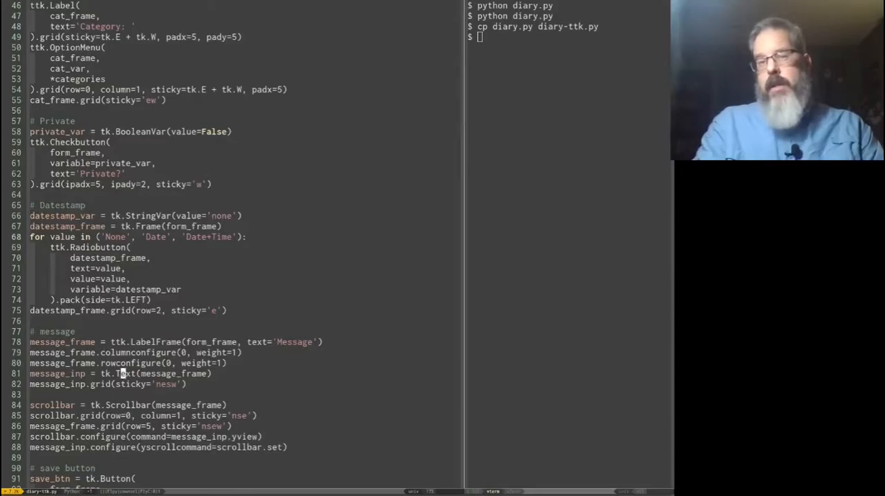
pyautogui.scroll(-3)
pyautogui.write('t')
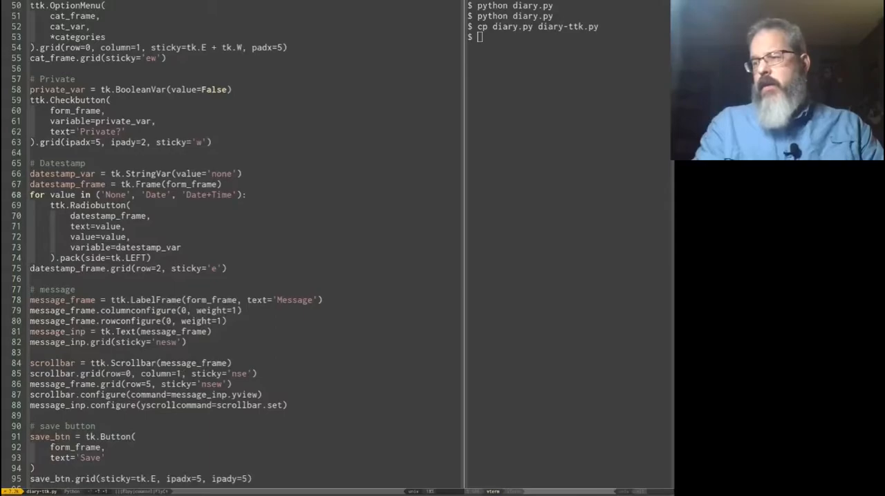
pyautogui.scroll(-3)
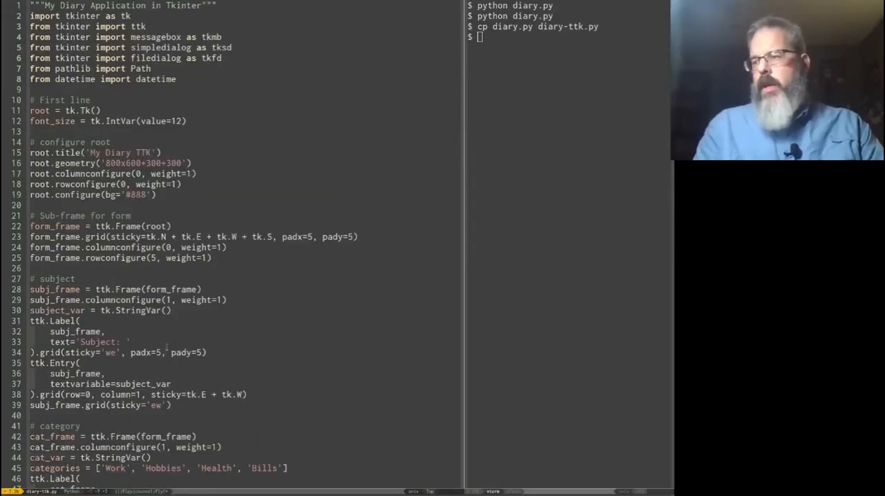
# - Insert 'categories[0],' after cat_var as the ttk.OptionMenu default value
pyautogui.scroll(-3)
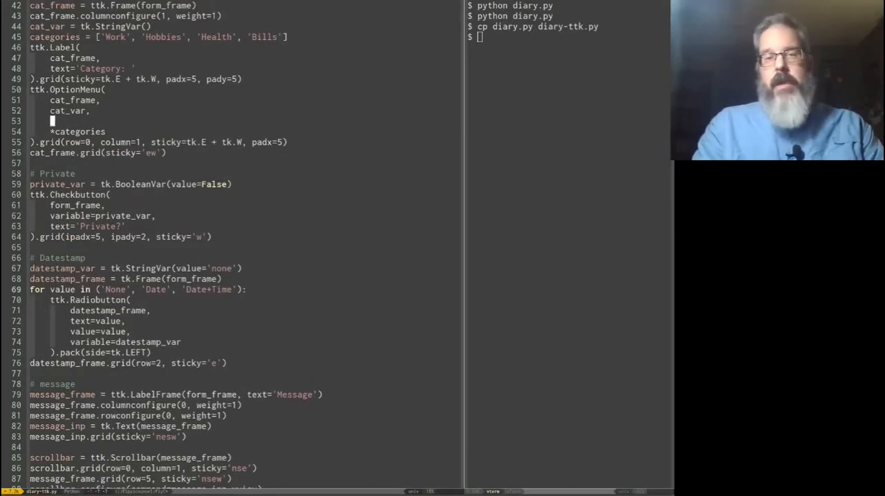
pyautogui.write('categories[0')
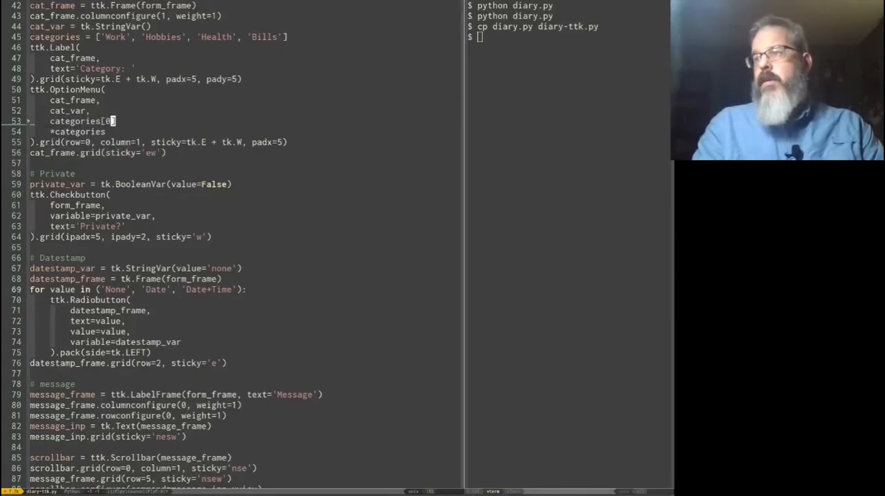
pyautogui.write('],')
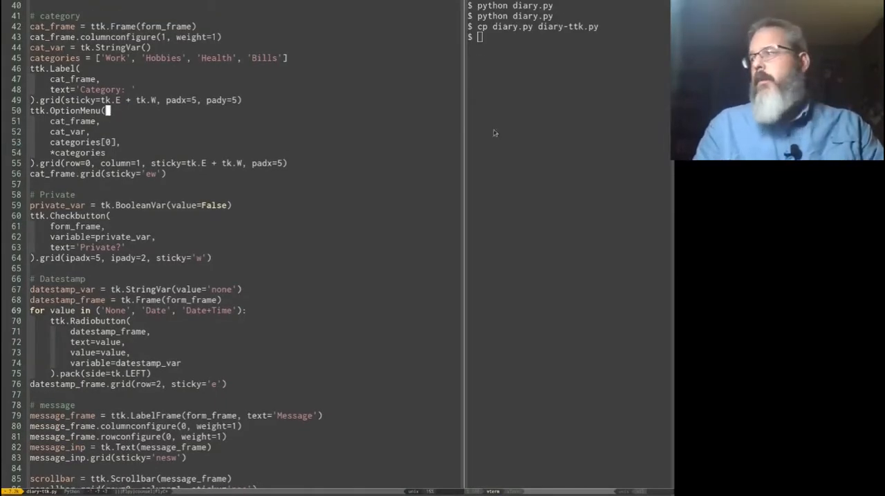
pyautogui.scroll(-3)
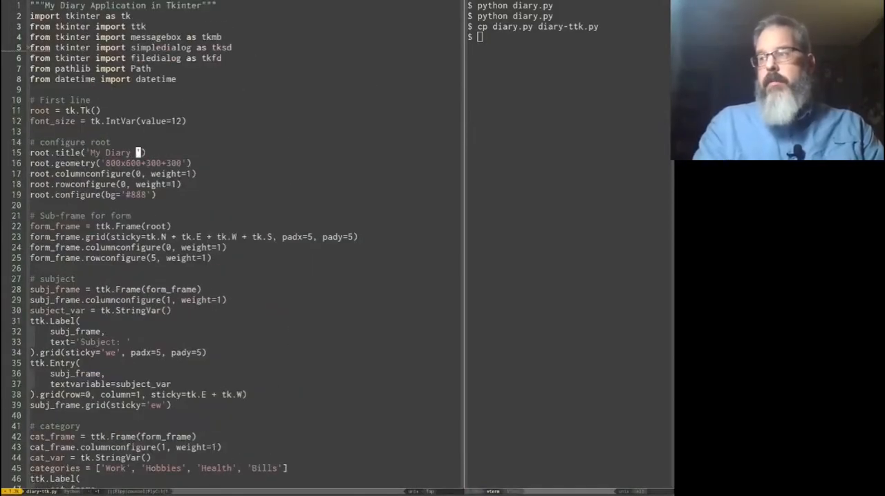
# - Title the window 'My Diary TTK' and run 'python diary.py & python diary-ttk.py' together
pyautogui.write('TT')
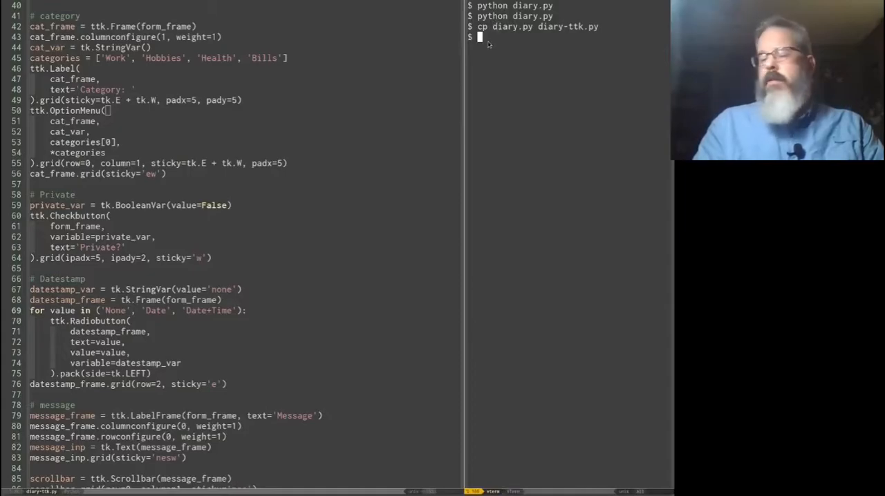
pyautogui.write('python')
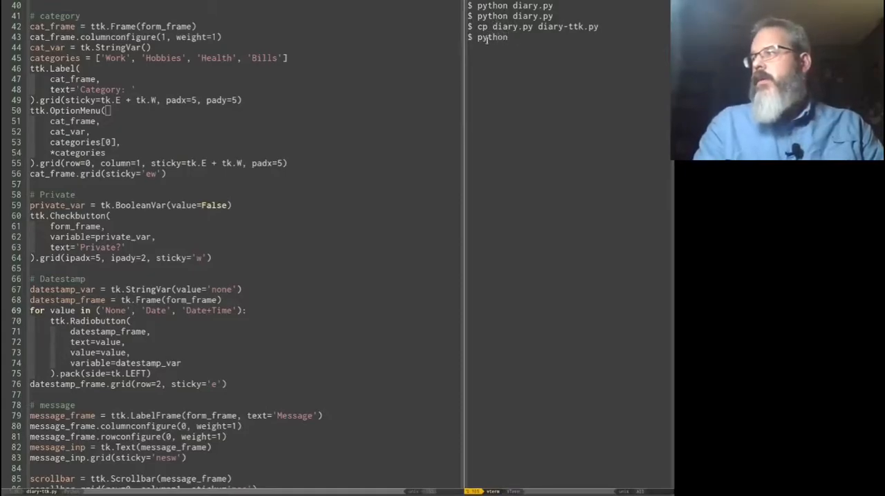
pyautogui.write('diary.py & python')
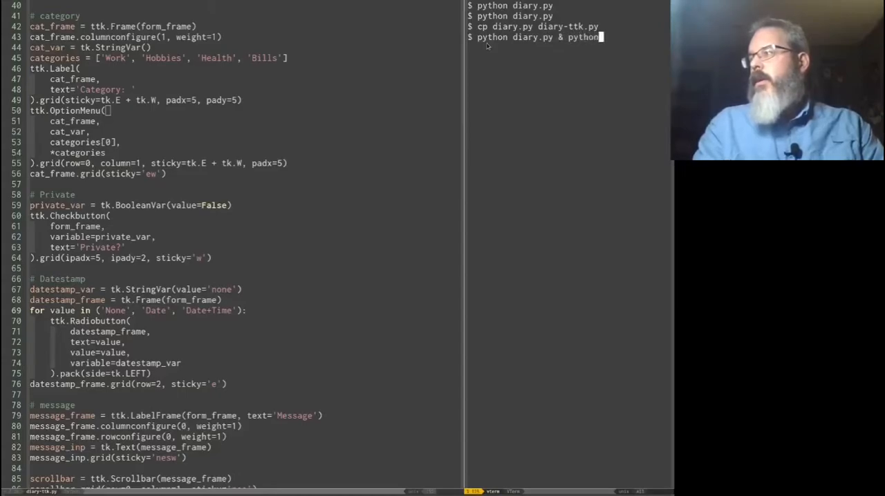
pyautogui.write('diary.')
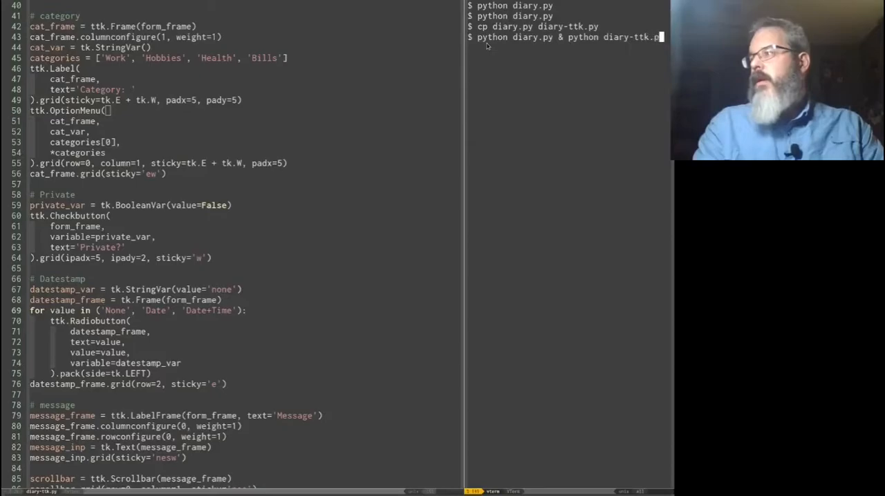
pyautogui.press('Return')
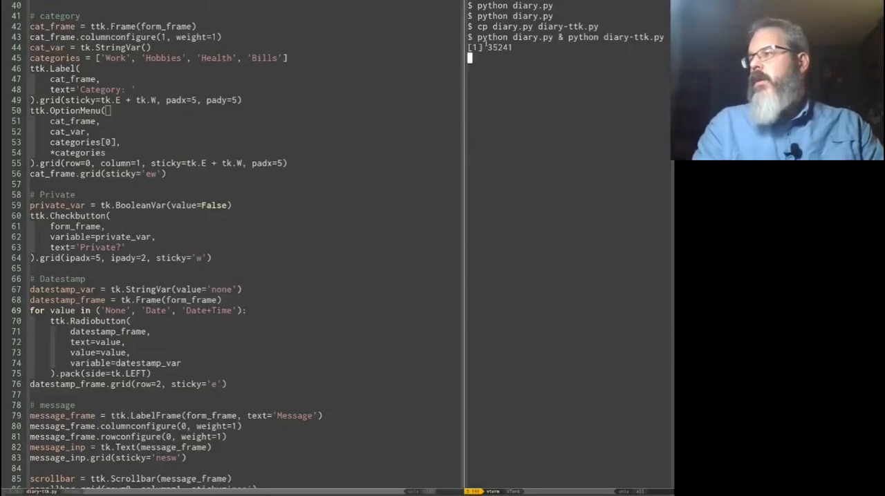
pyautogui.press('Return')
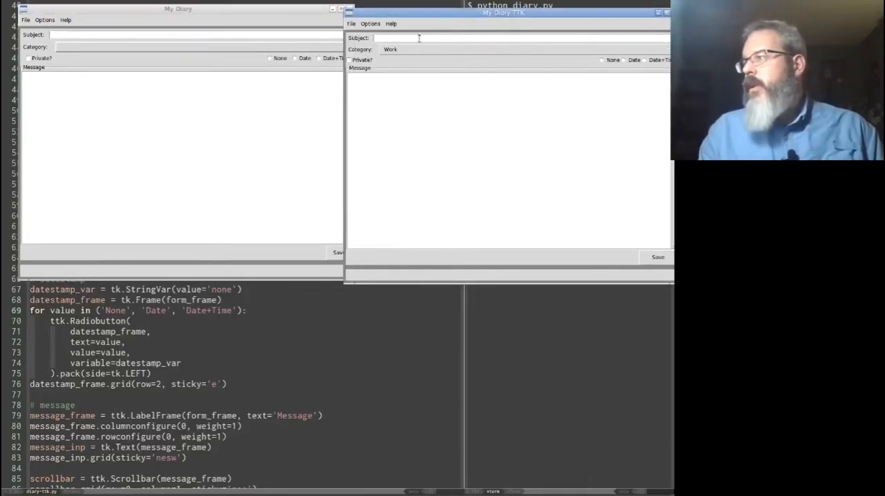
pyautogui.moveTo(416, 39)
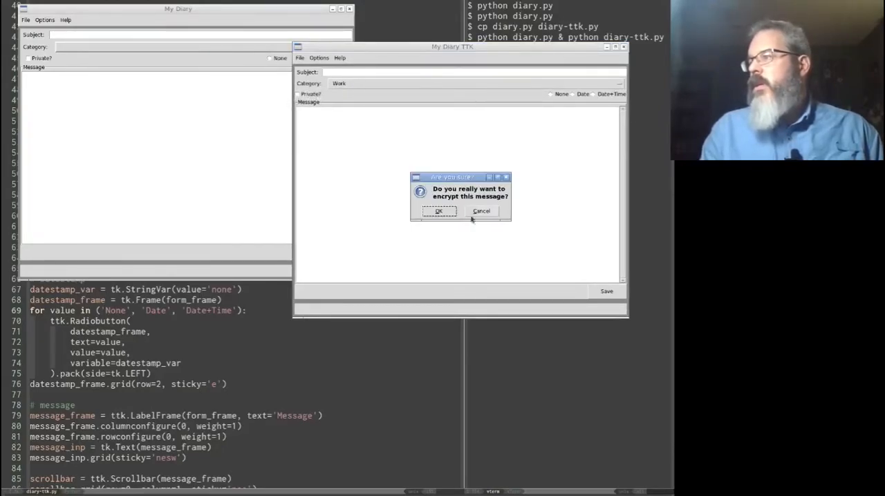
# - Answer the encrypt dialog, then mark Private and pick Date then Date+Time in the original diary
pyautogui.click(439, 210)
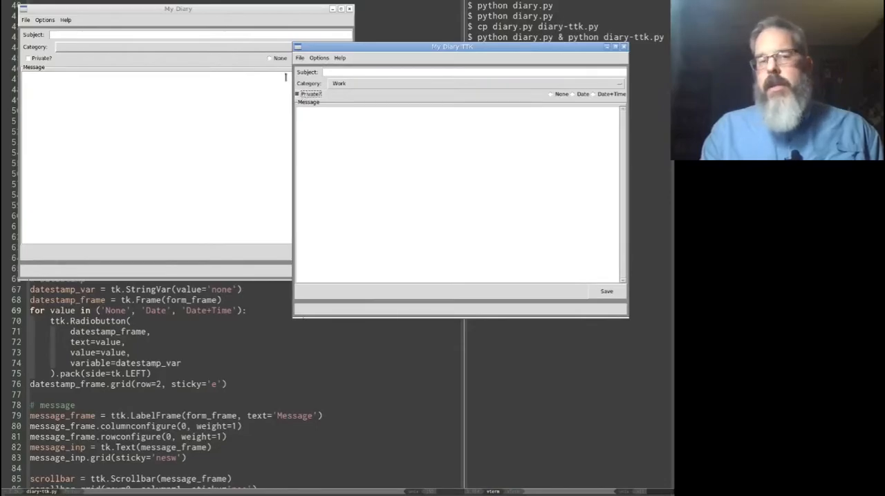
pyautogui.click(26, 58)
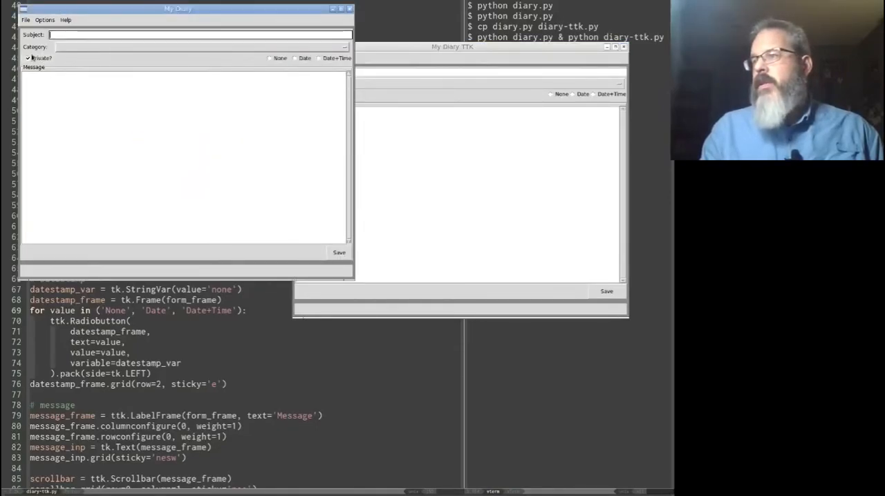
pyautogui.click(550, 94)
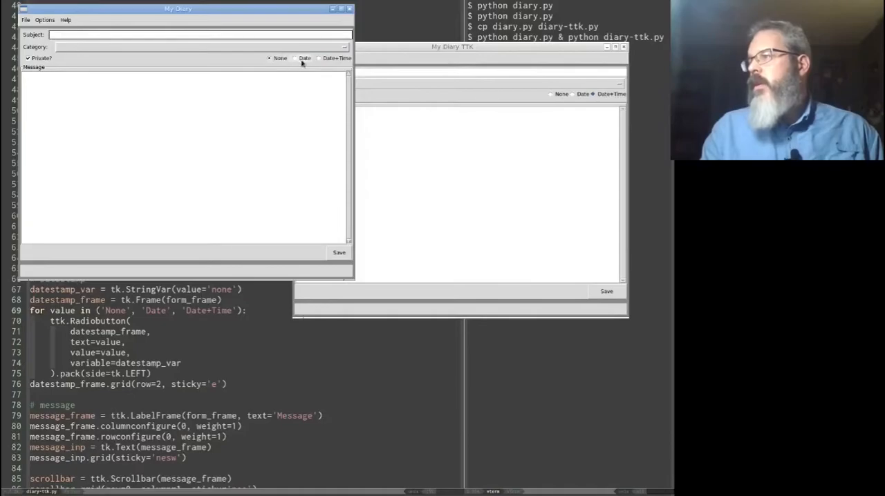
pyautogui.click(321, 58)
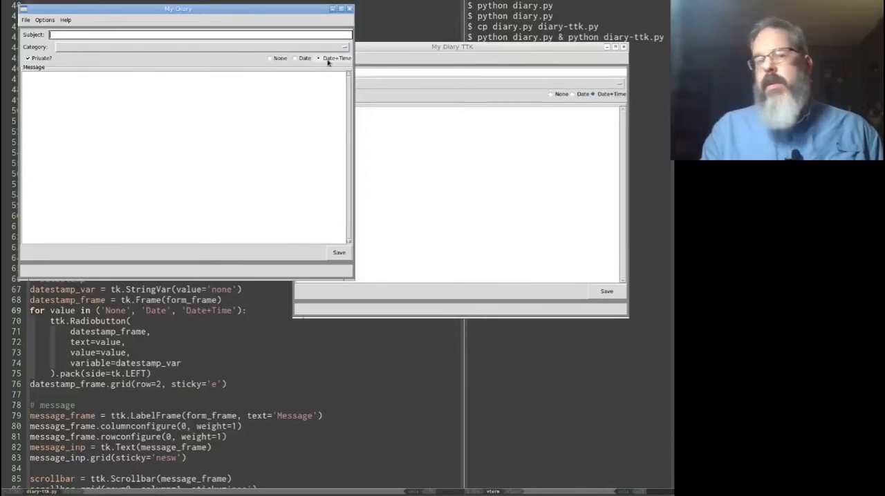
pyautogui.click(293, 58)
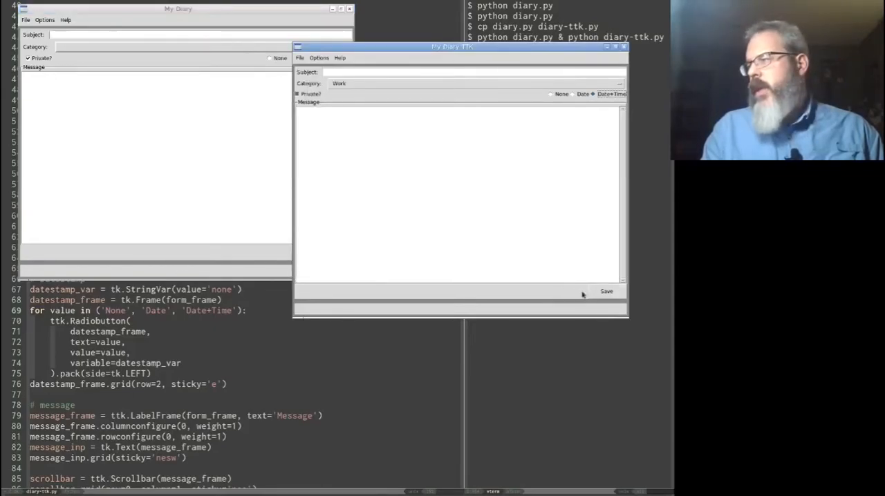
pyautogui.moveTo(638, 286)
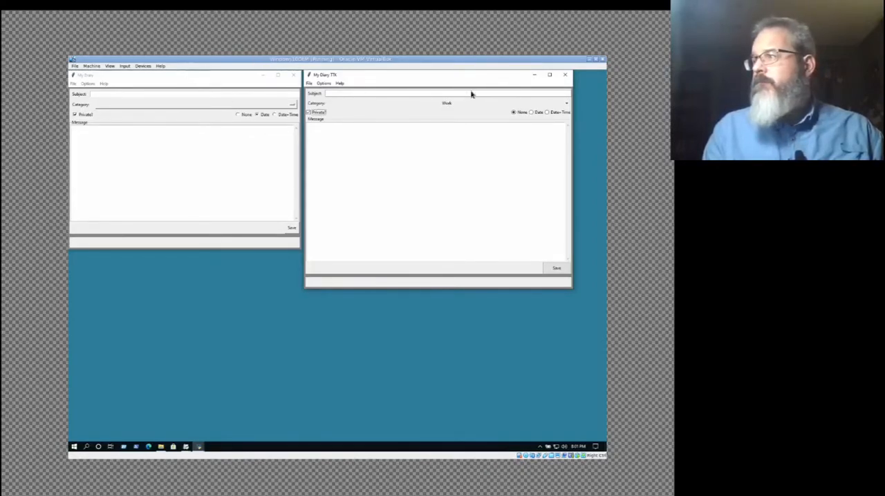
pyautogui.moveTo(213, 125)
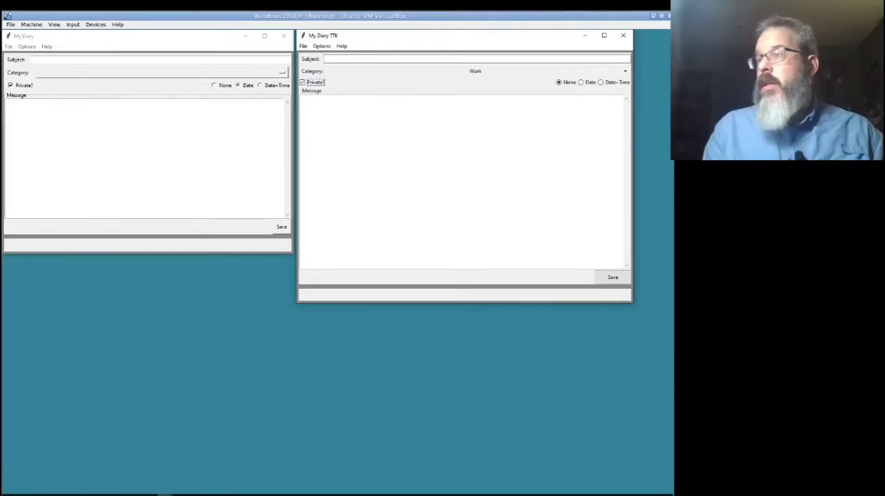
pyautogui.moveTo(110, 83)
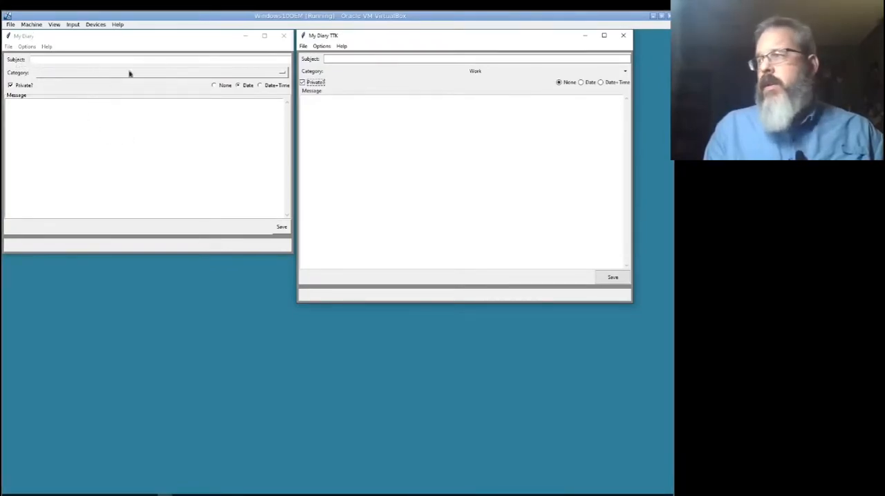
pyautogui.moveTo(424, 119)
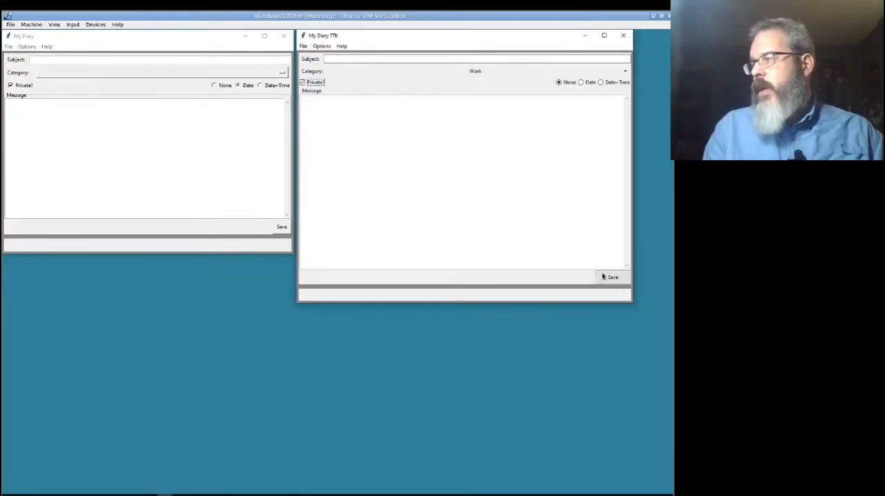
pyautogui.moveTo(638, 276)
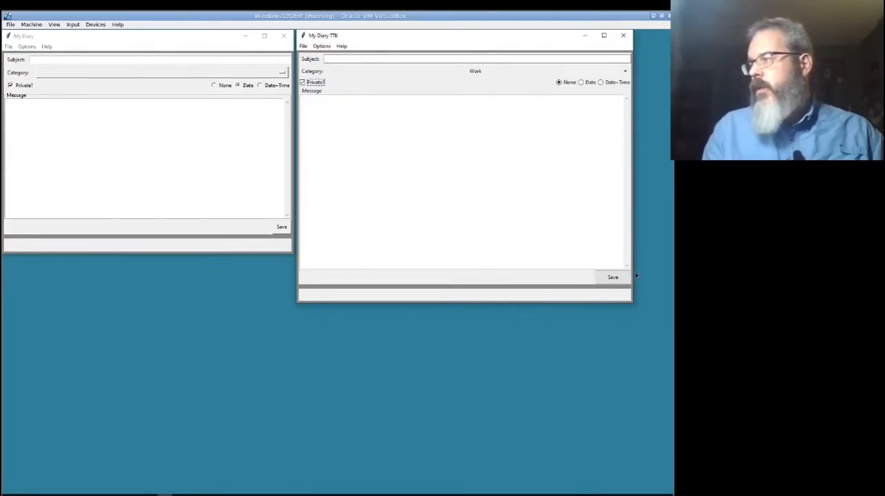
pyautogui.moveTo(512, 146)
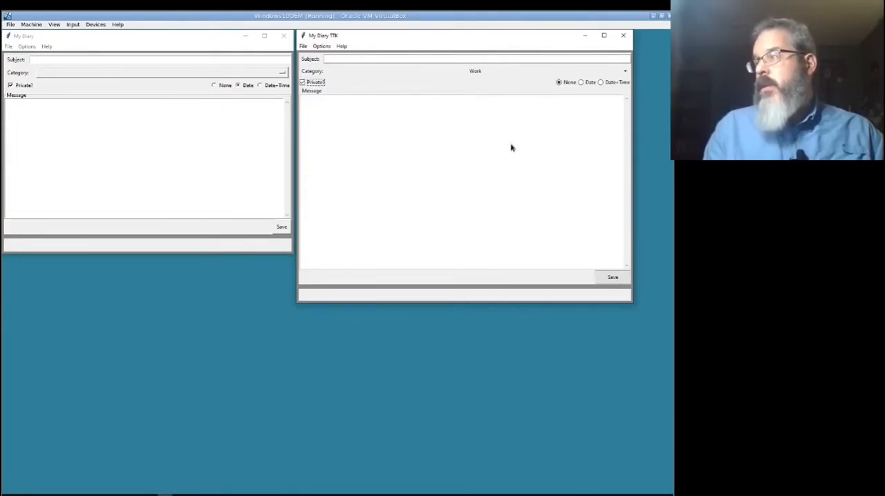
pyautogui.moveTo(531, 152)
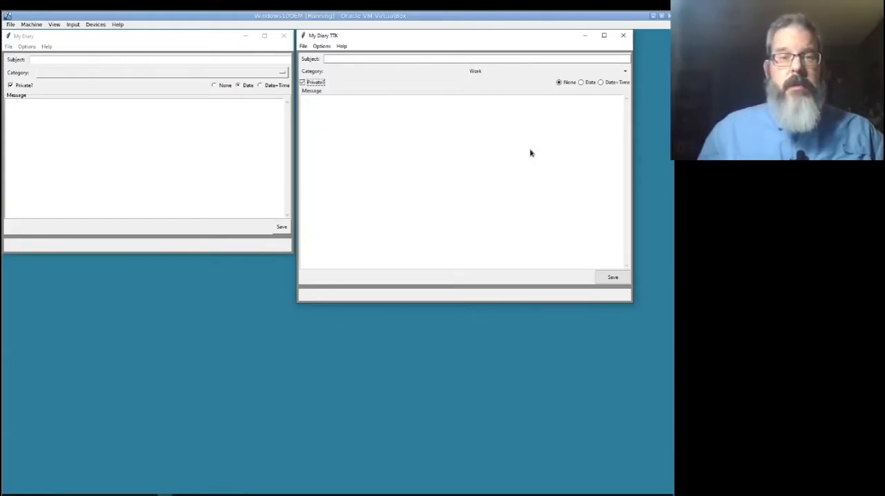
pyautogui.moveTo(489, 72)
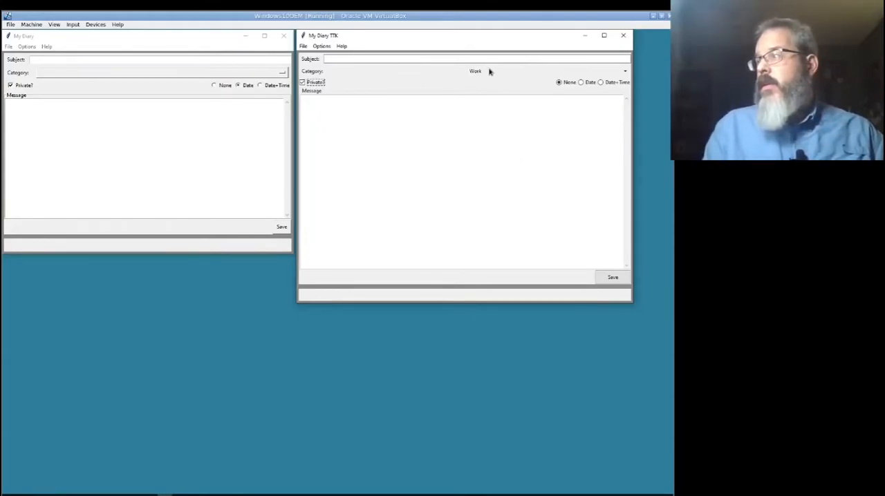
pyautogui.moveTo(495, 72)
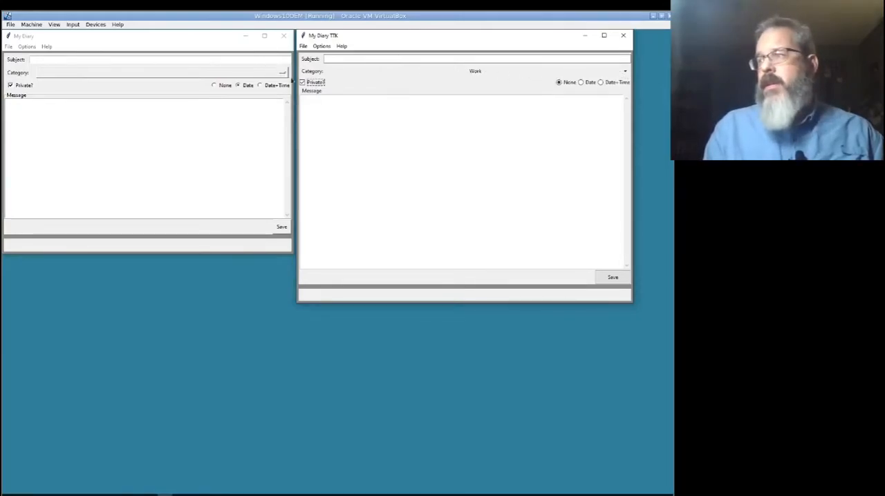
pyautogui.moveTo(509, 229)
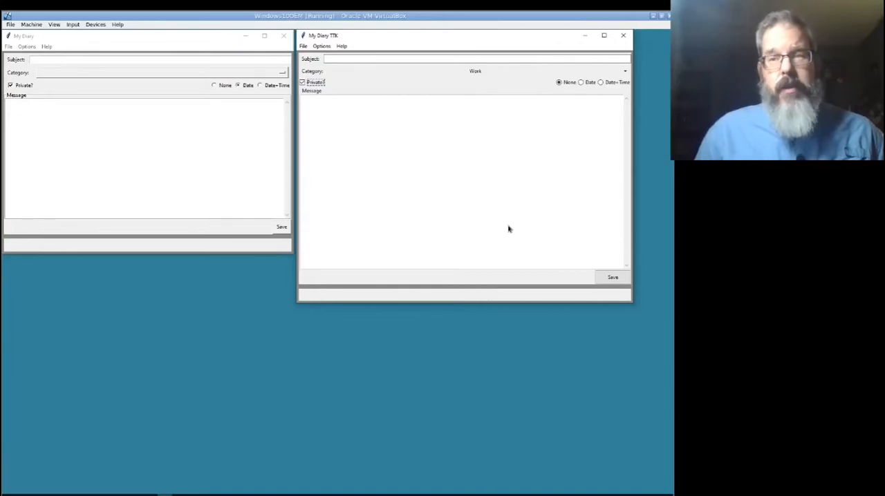
pyautogui.moveTo(661, 58)
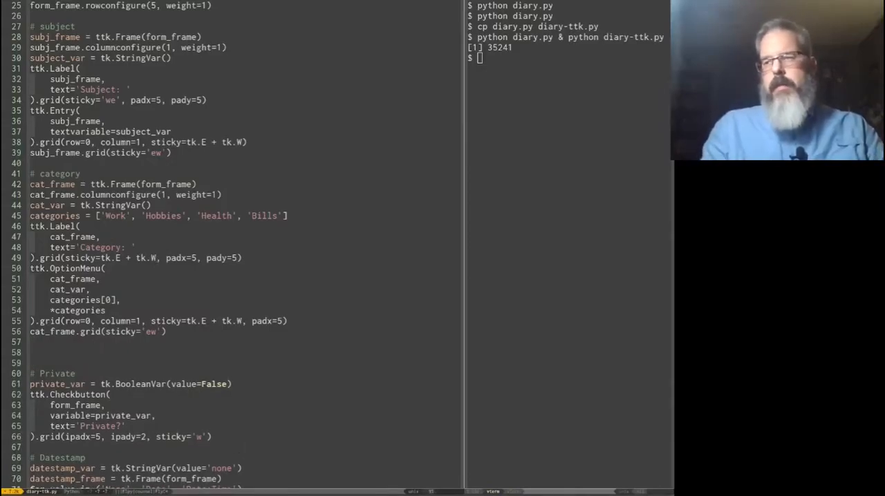
# - Add a horizontal ttk.Separator in form_frame below the category row
pyautogui.write('ttk.Separa')
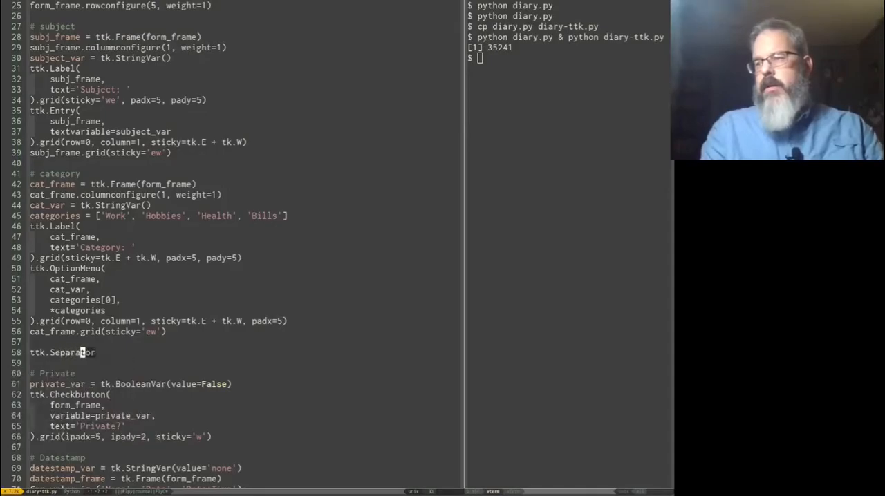
pyautogui.write('()')
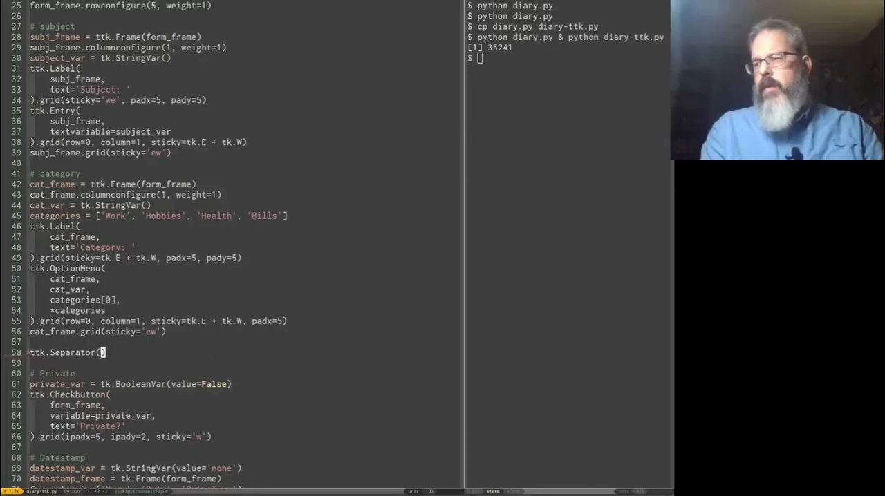
pyautogui.write('form_frame')
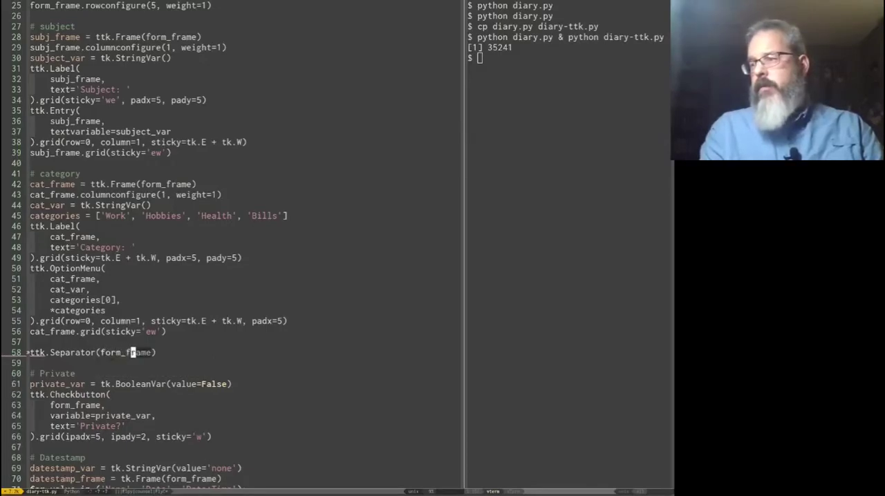
pyautogui.write(', o')
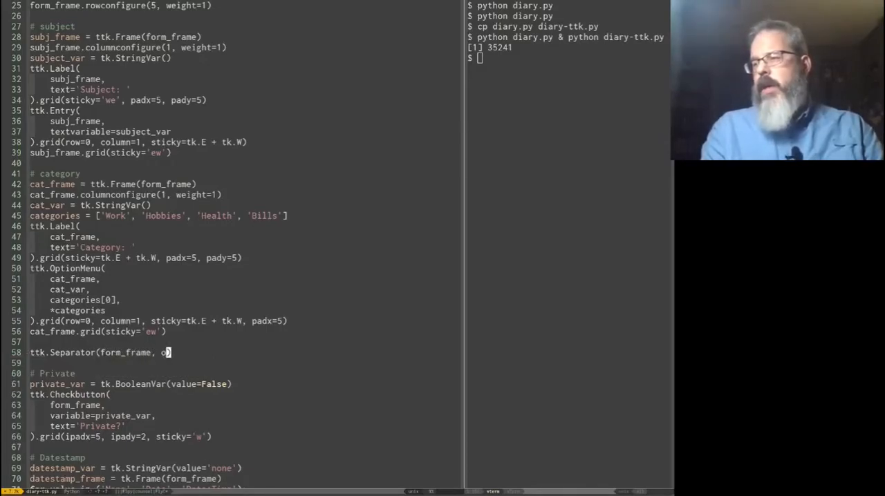
pyautogui.write('rient=')
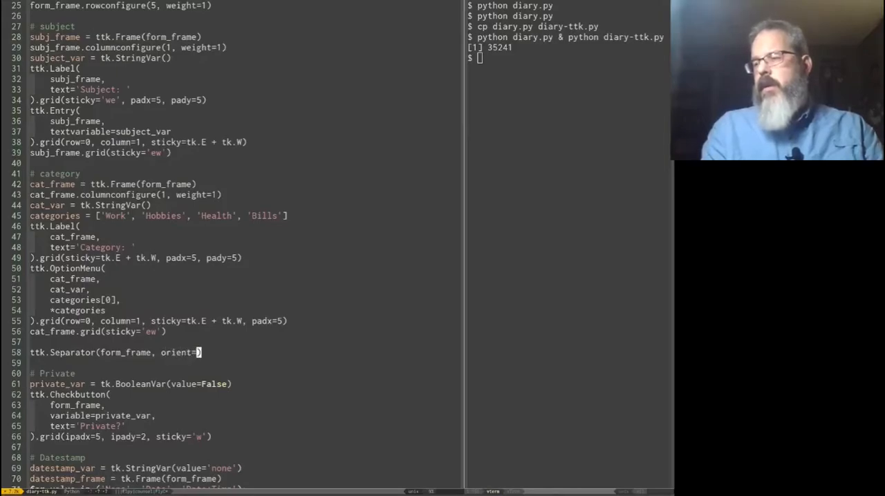
pyautogui.write('tk.HORIZONTAL')
pyautogui.click(568, 58)
pyautogui.write('python diary-ttk.py')
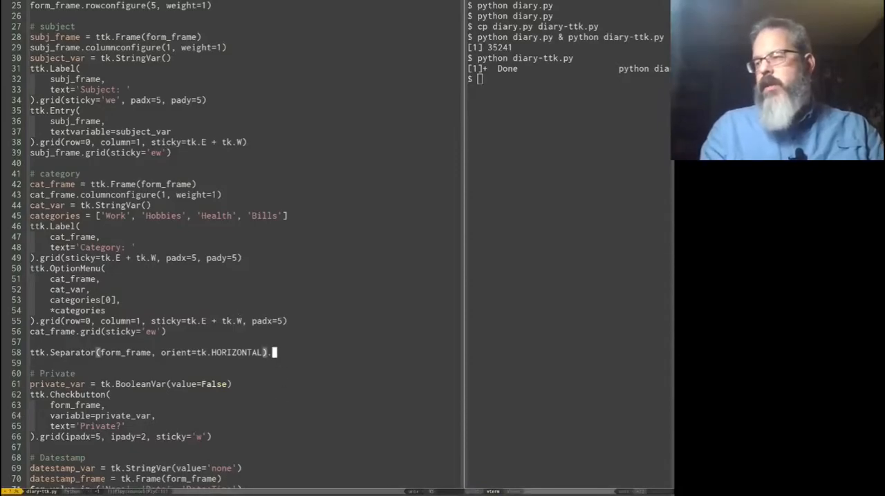
# - Grid the separator with sticky='ew', then run and close diary-ttk.py to check it
pyautogui.write('grid()')
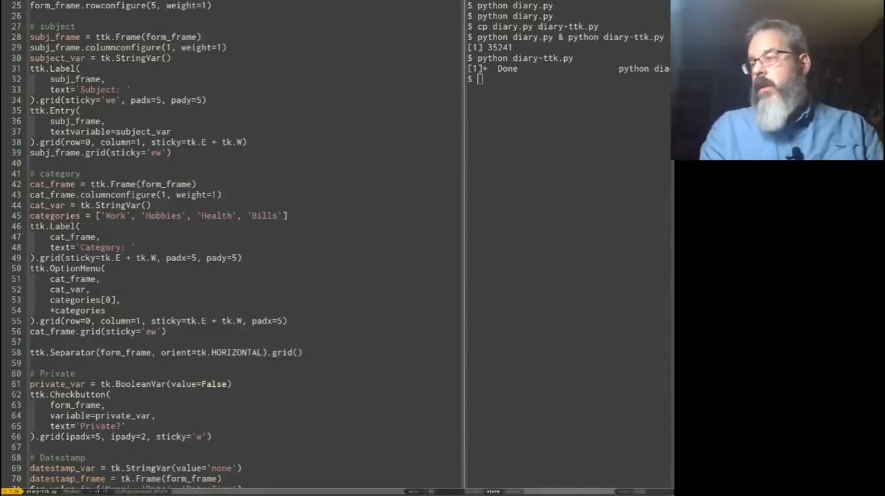
pyautogui.write("sticky='")
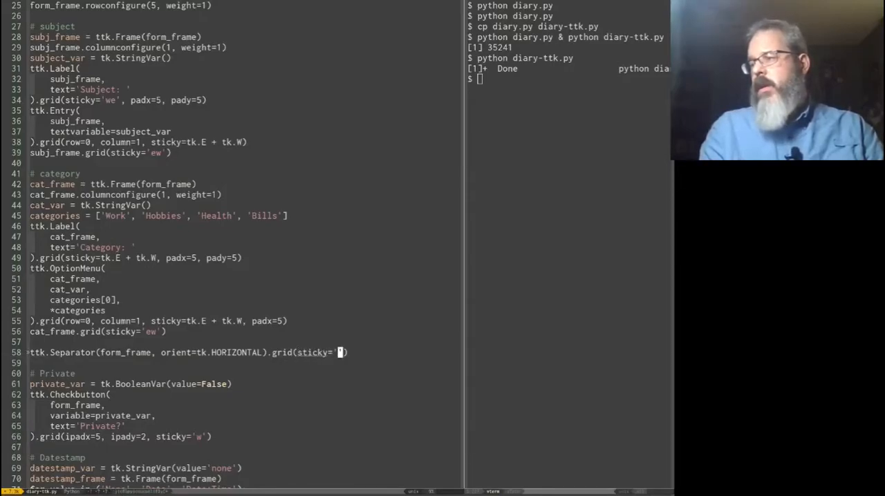
pyautogui.write('ew')
pyautogui.click(568, 77)
pyautogui.write('python diary-ttk.py')
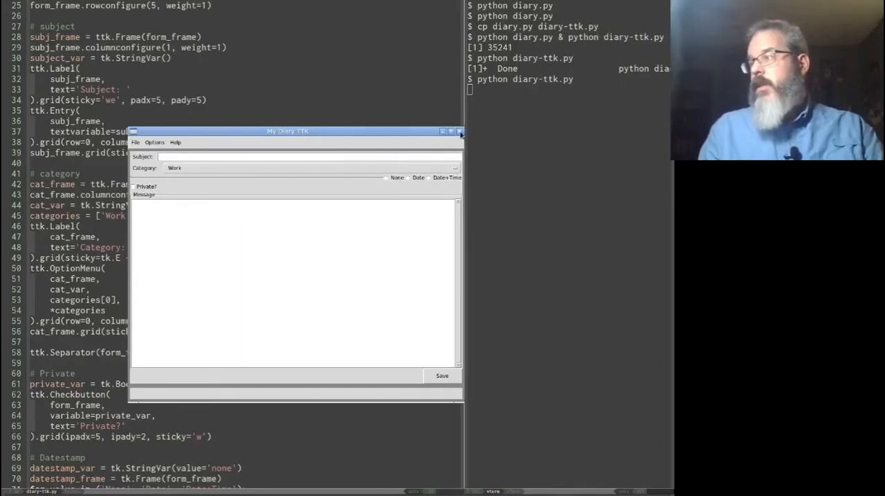
pyautogui.click(458, 132)
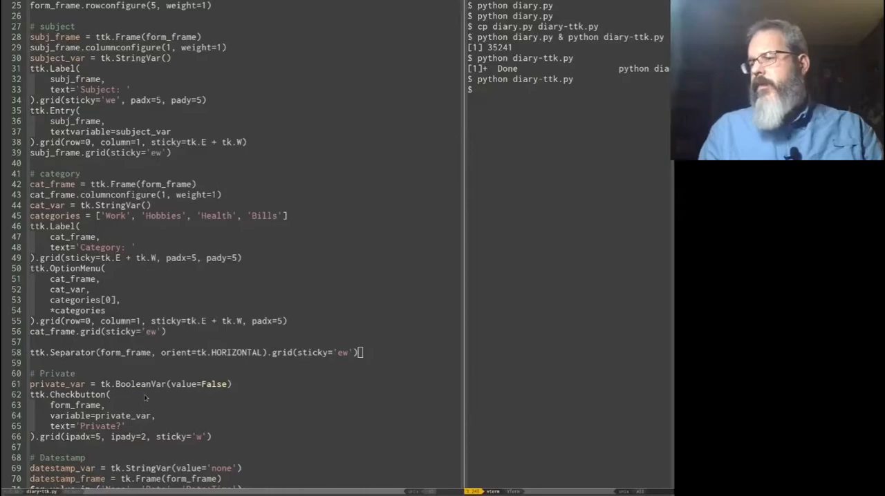
# - Change datestamp_frame.grid() to grid(row=3, sticky='e')
pyautogui.scroll(-3)
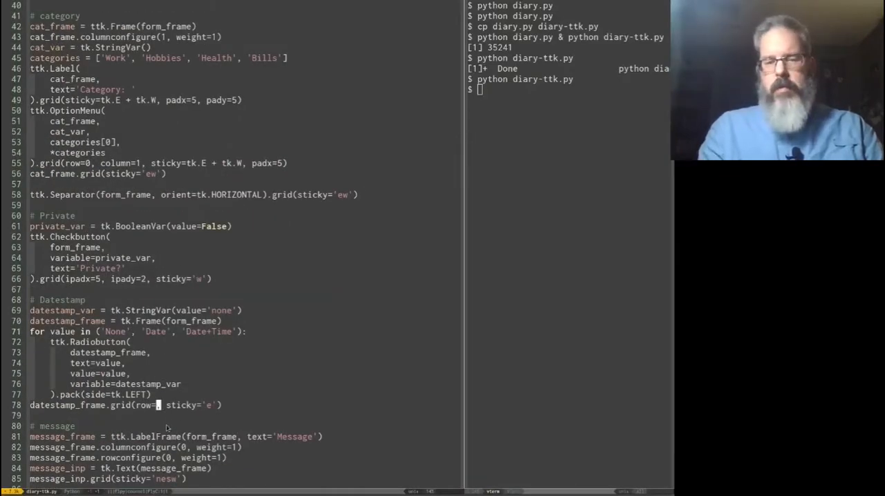
pyautogui.write('3,')
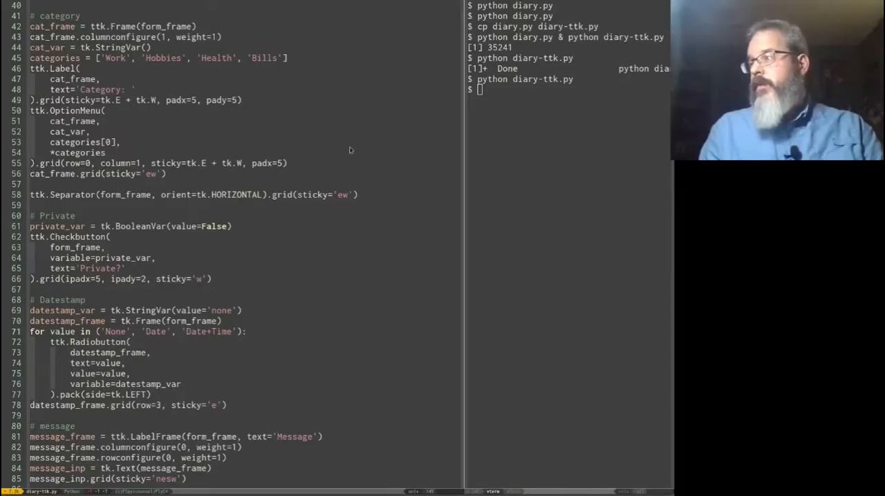
pyautogui.moveTo(228, 370)
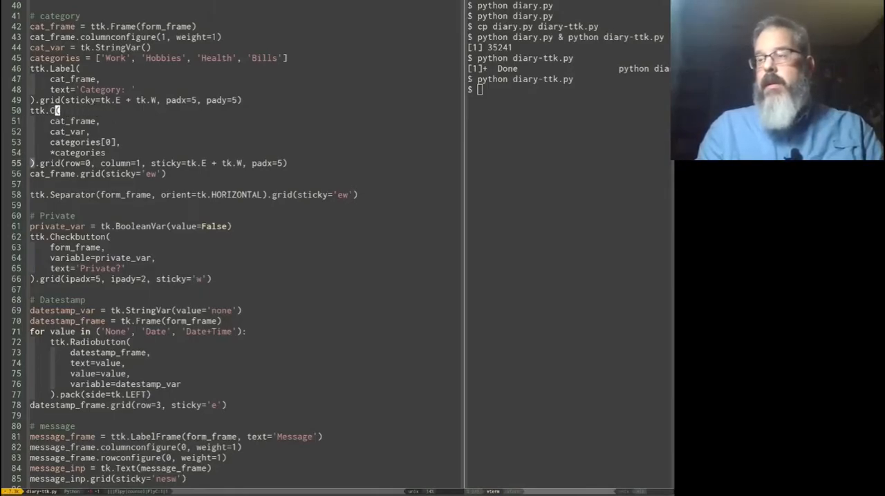
# - Replace ttk.OptionMenu with ttk.Combobox(textvariable=cat_var, values=categories) and rerun diary-ttk.py
pyautogui.write('ombobox(')
pyautogui.click(84, 152)
pyautogui.write('values=')
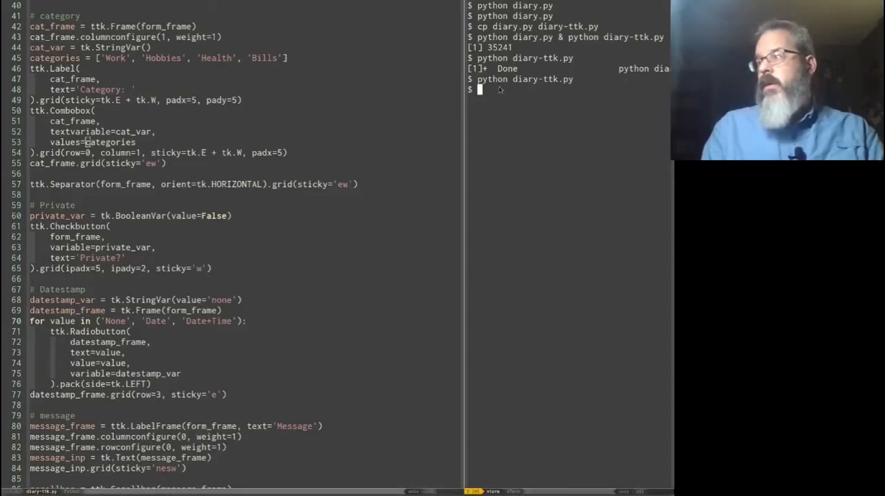
pyautogui.write('python di')
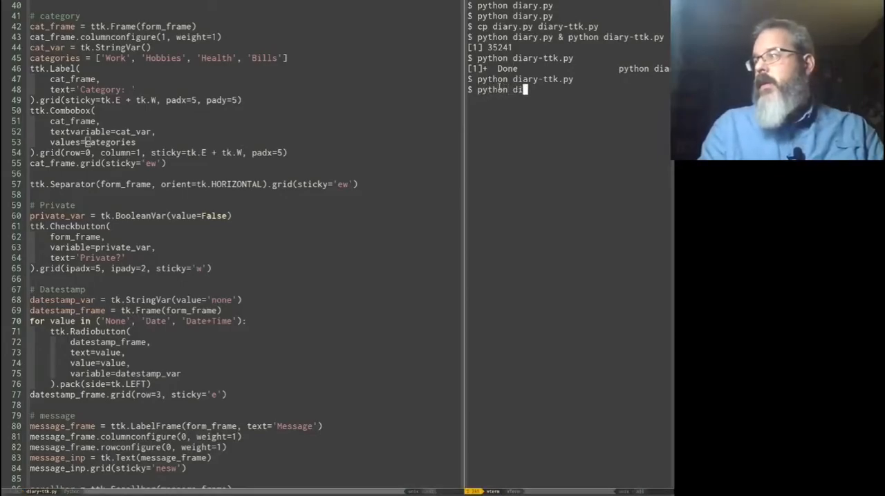
pyautogui.write('ary-ttk.py')
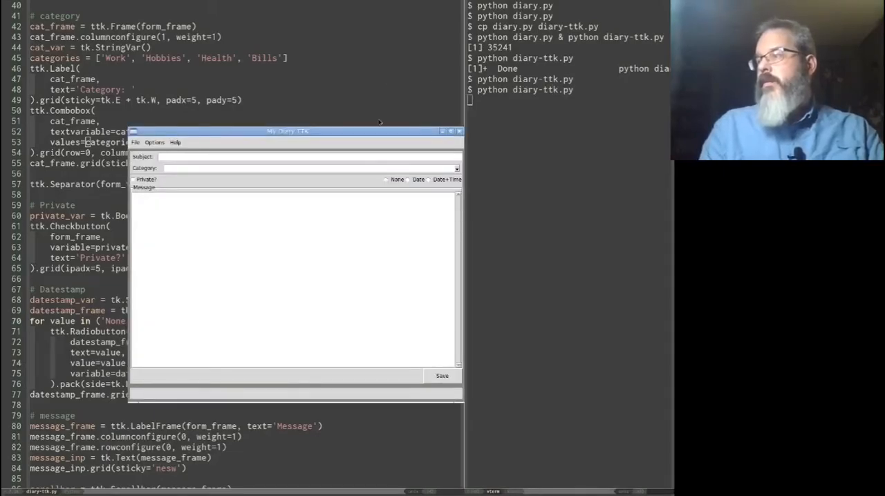
# - Enter a custom category Alien Invasion in the Category combobox of the TTK diary
pyautogui.moveTo(288, 131); pyautogui.dragTo(235, 79)
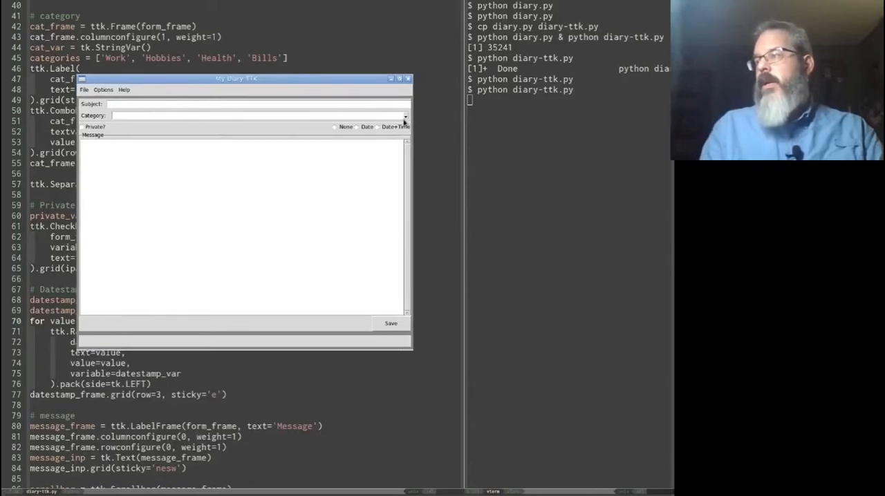
pyautogui.click(403, 116)
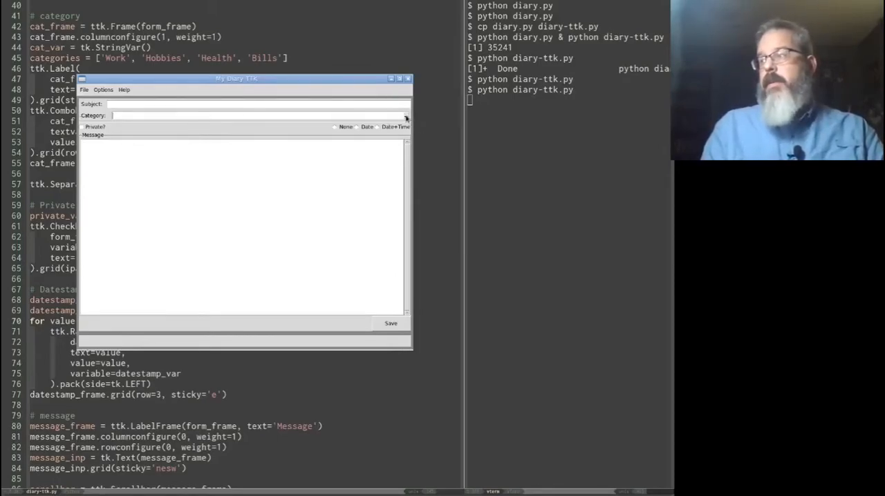
pyautogui.click(405, 116)
pyautogui.write('Alien')
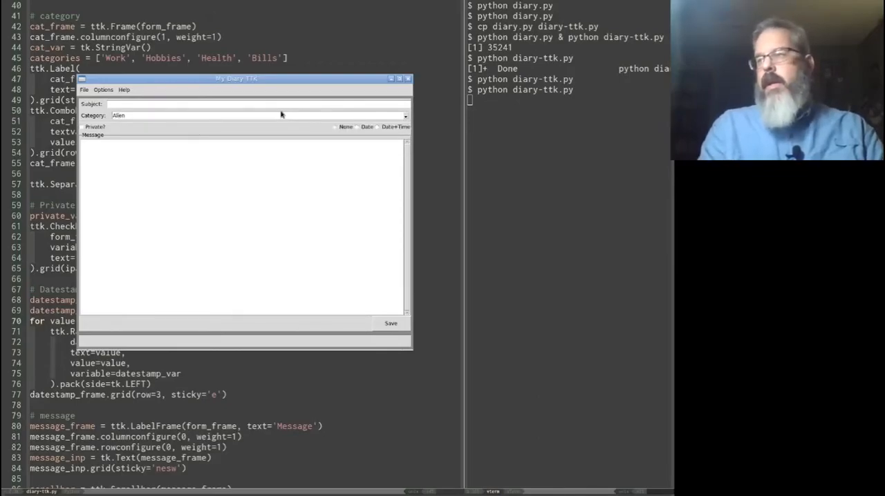
pyautogui.write('Invasion')
pyautogui.write('Test')
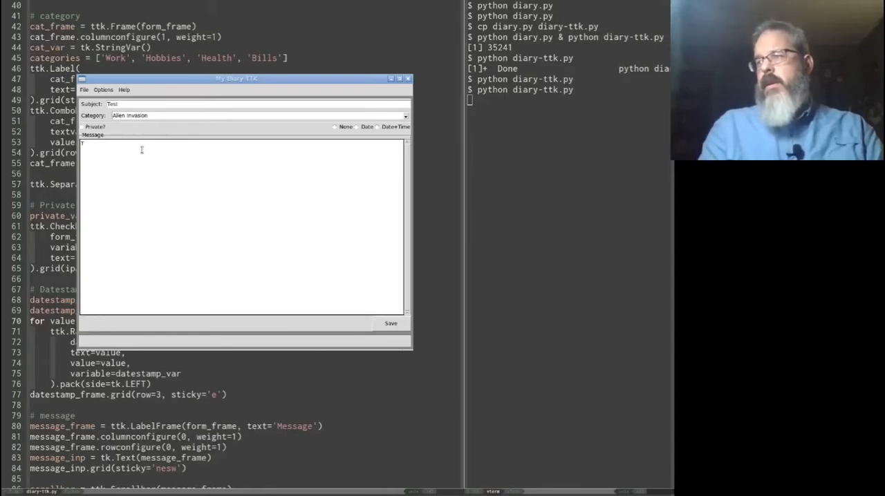
# - Add the message They've landed, stamp the date, save the entry and confirm
pyautogui.write("They've lande")
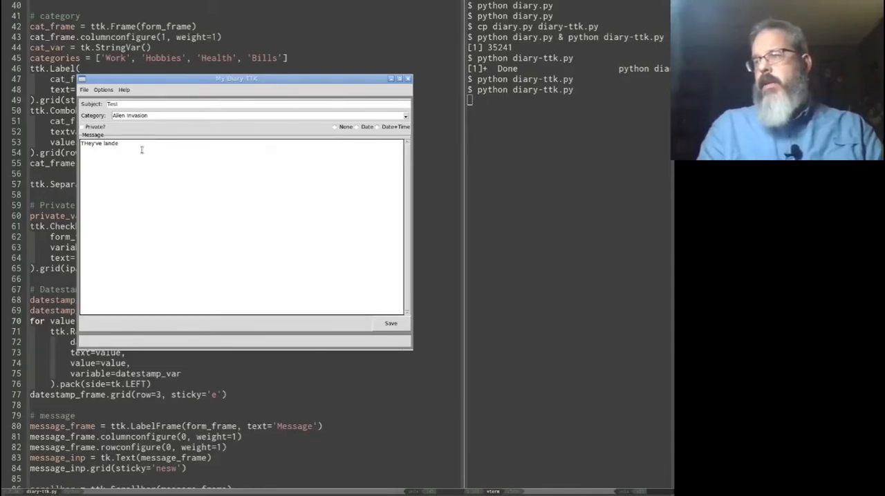
pyautogui.click(357, 128)
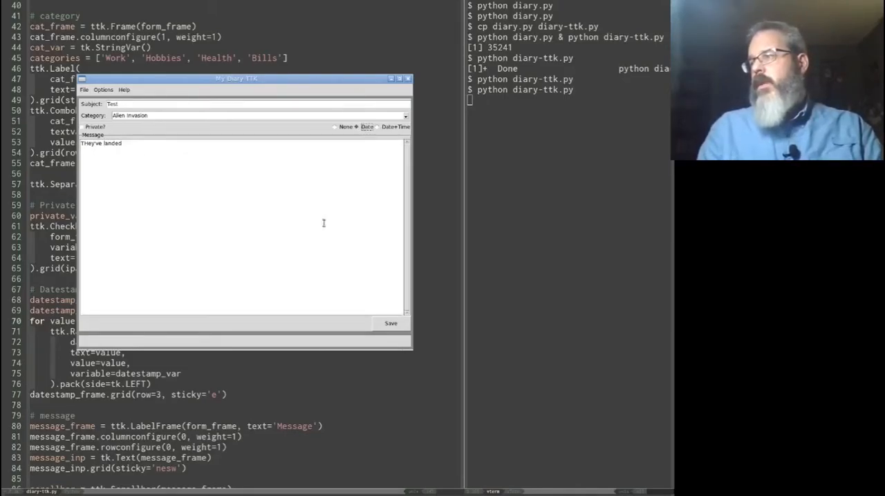
pyautogui.click(390, 323)
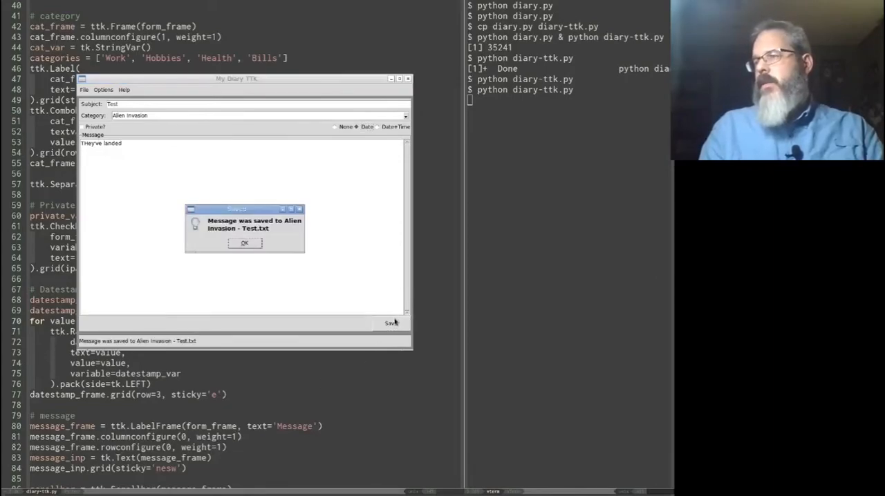
pyautogui.click(243, 243)
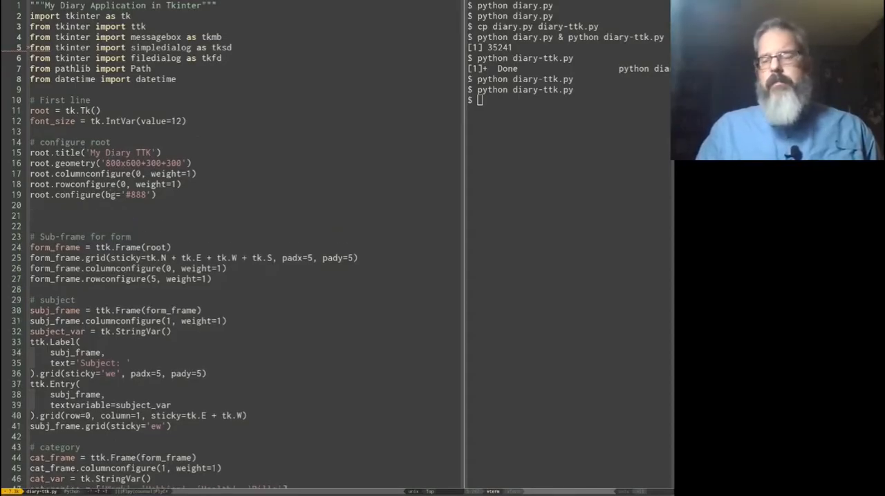
# - Begin a notebook assignment line below root.configure in diary-ttk.py
pyautogui.write('notebook = ttk.')
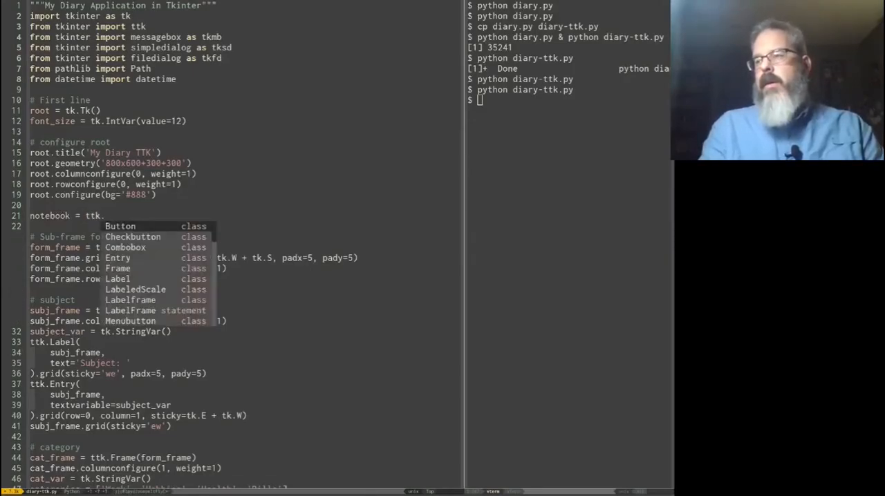
# - Write notebook = ttk.Notebook(root) and start its notebook.grid(sticky= call
pyautogui.write('Notebook')
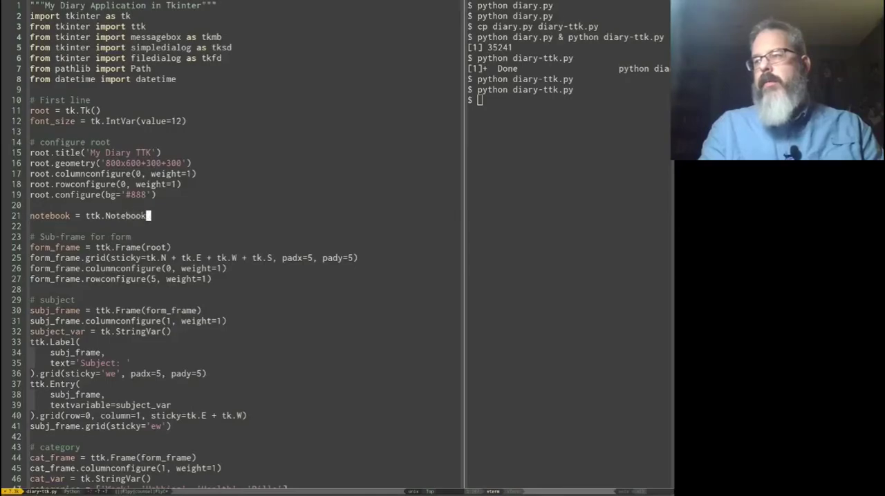
pyautogui.write('()')
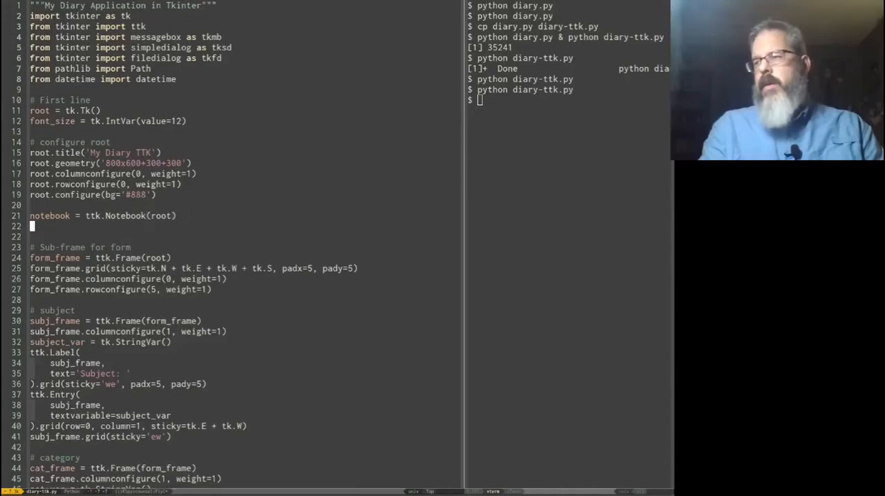
pyautogui.write('noteboo')
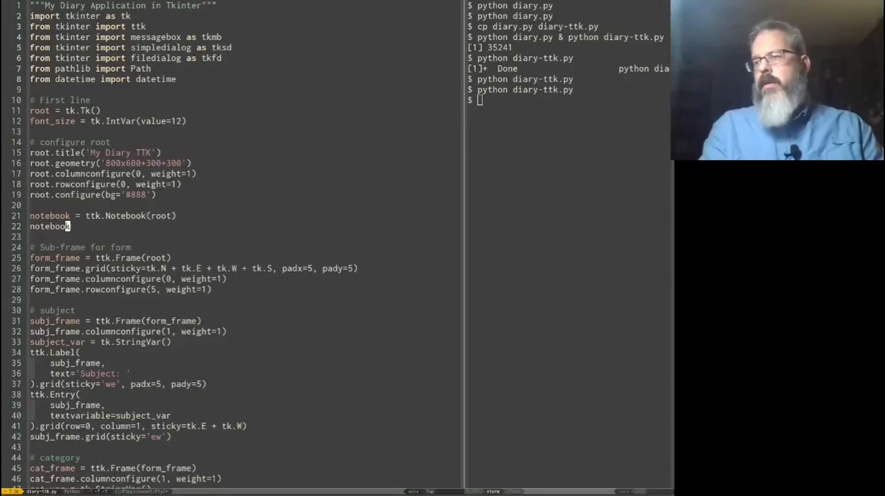
pyautogui.write('.grid(st')
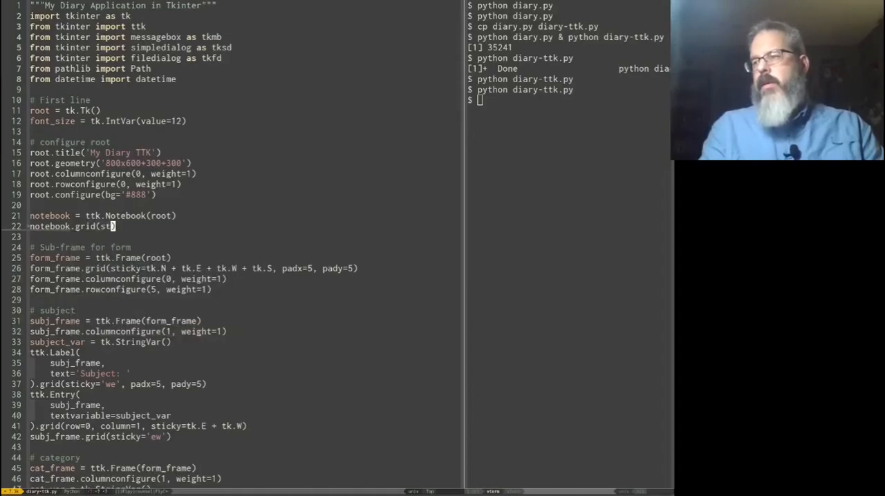
pyautogui.write('icky=tk.N + tk.E + tk.W + tk.S, padx=5, pady=5')
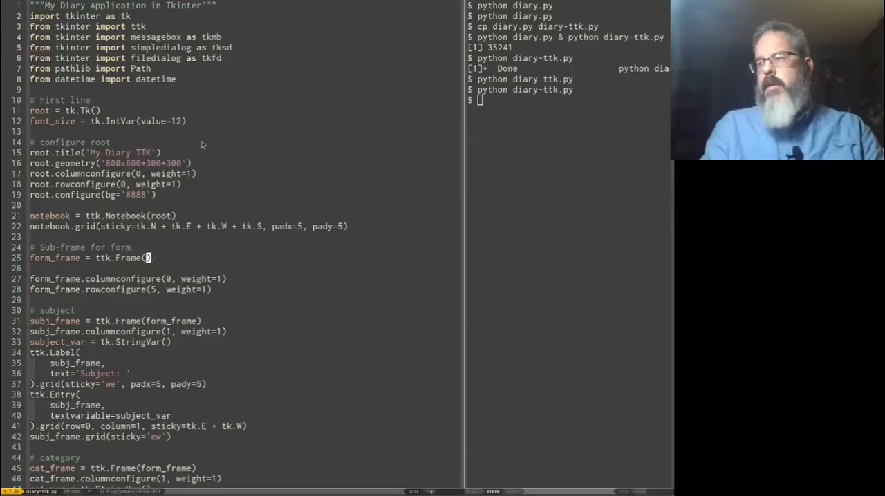
# - Parent form_frame to the notebook and add it with notebook.add(form_frame)
pyautogui.write('notebook')
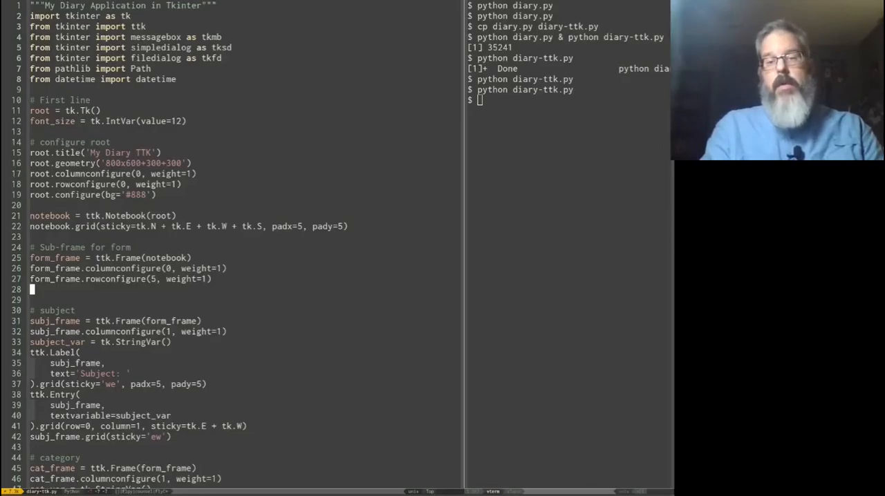
pyautogui.write('n')
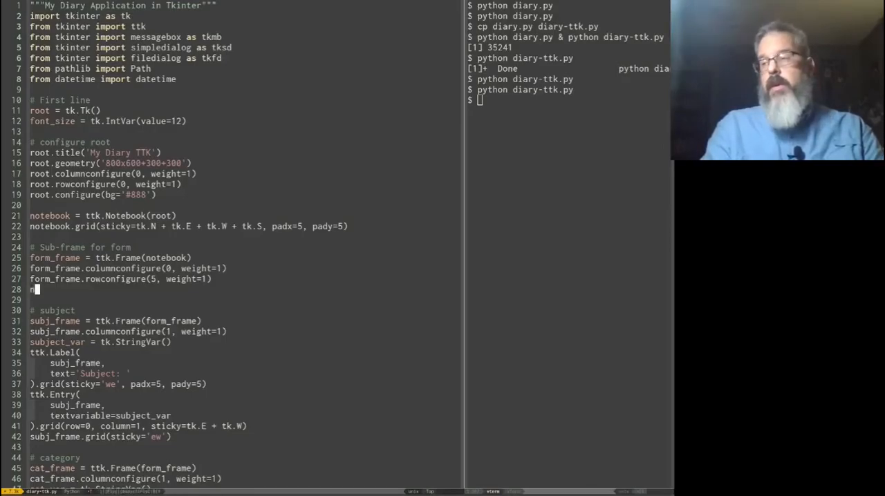
pyautogui.write('notebook.')
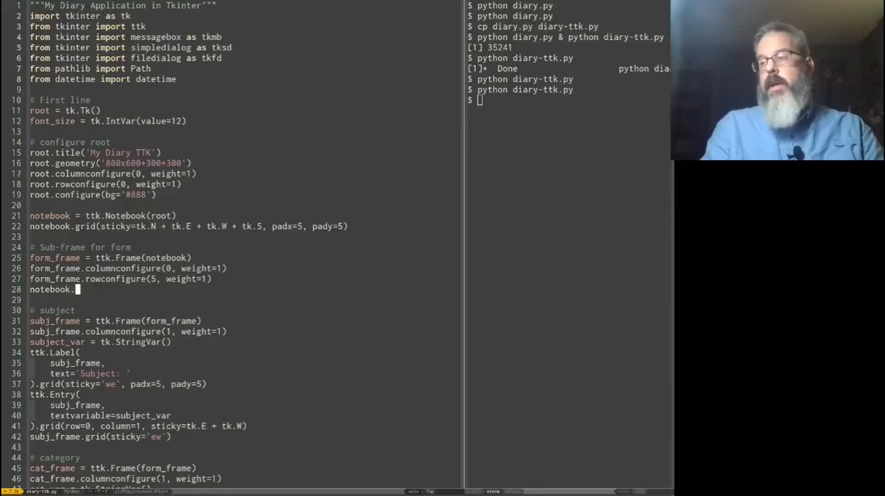
pyautogui.write('add()')
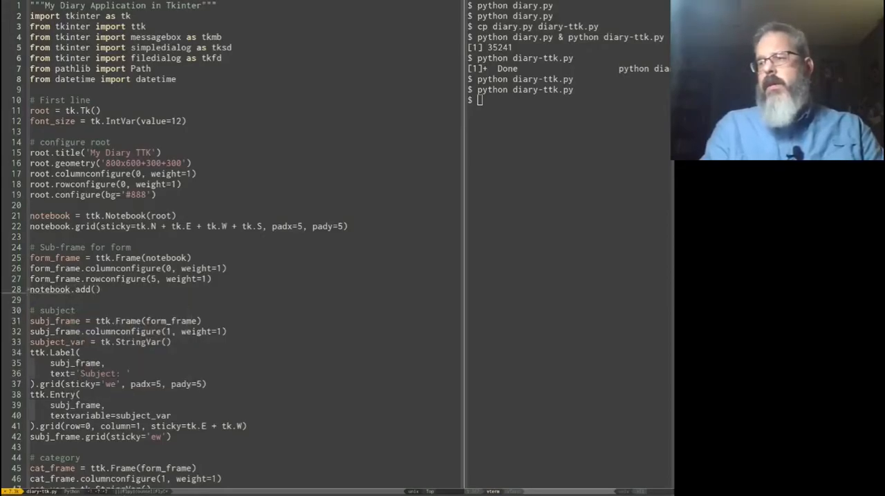
pyautogui.write('form_r')
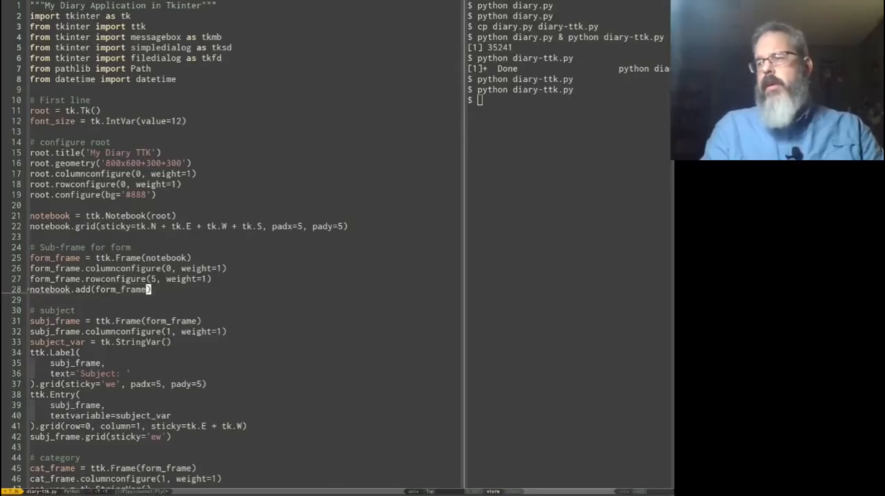
# - Label the form frame's tab with text='Diary Entry'
pyautogui.write(', text')
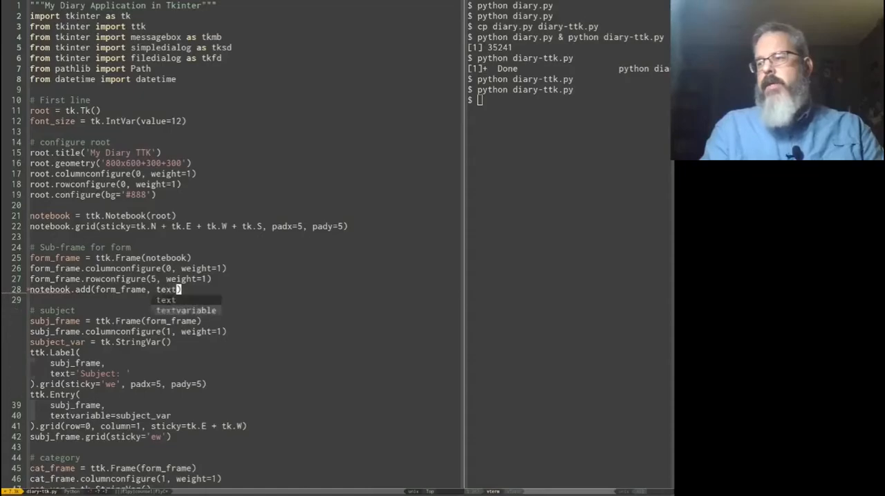
pyautogui.write("text='")
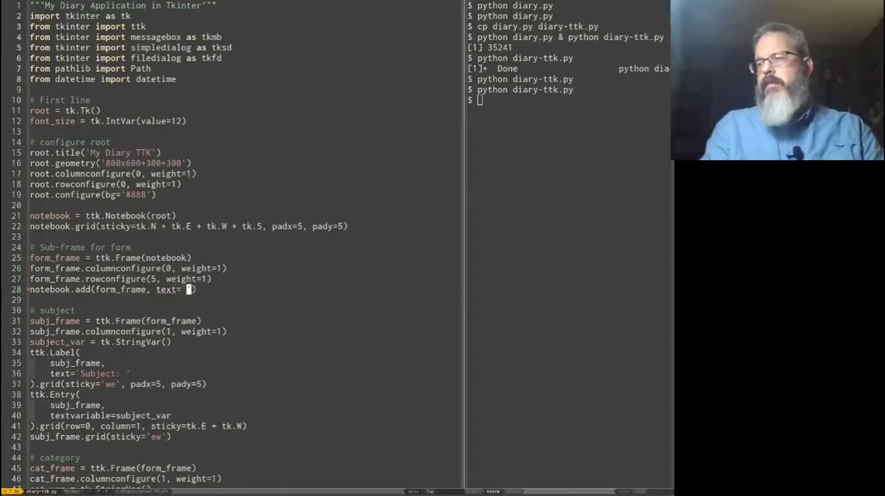
pyautogui.write('Diary En')
pyautogui.click(568, 100)
pyautogui.write('python diary-ttk.py')
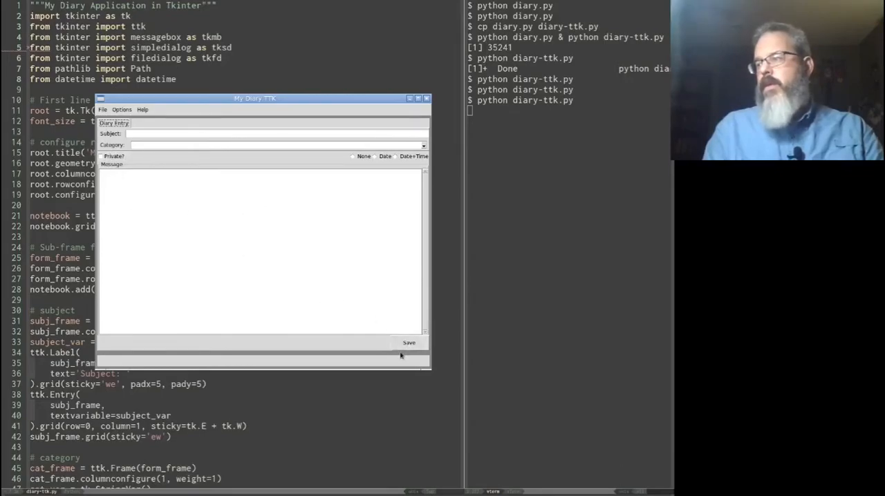
pyautogui.moveTo(380, 89)
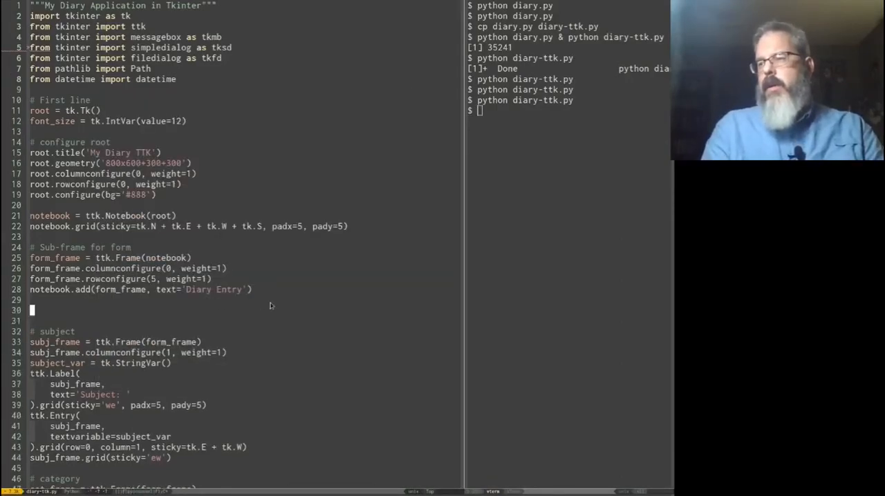
# - Create dummy_frame = ttk.Frame(notebook) and add it as a tab with text='Dummy'
pyautogui.write('dummy_frame = ttk')
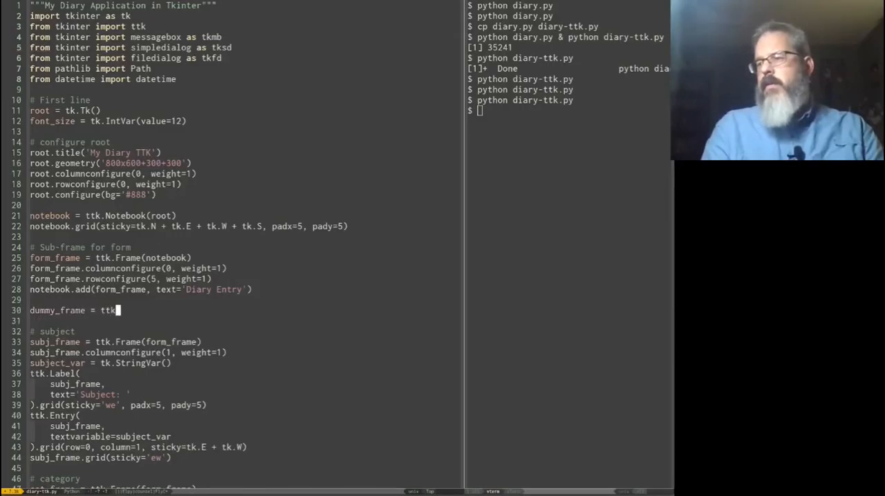
pyautogui.write('.Frame()')
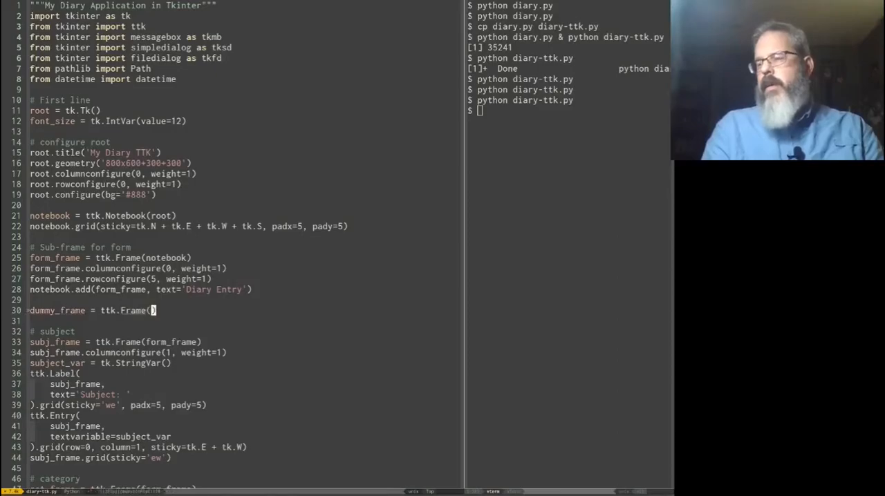
pyautogui.write('notebook')
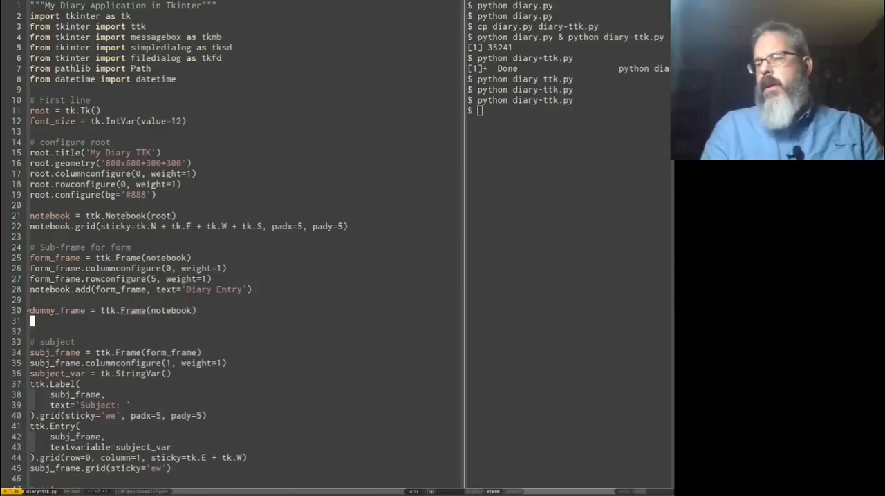
pyautogui.write('notebook.')
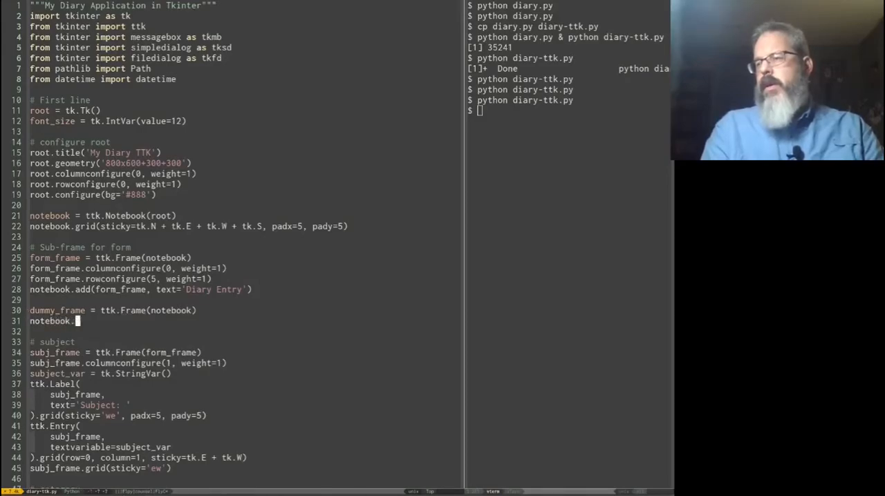
pyautogui.write("add(dummy_frame, text='")
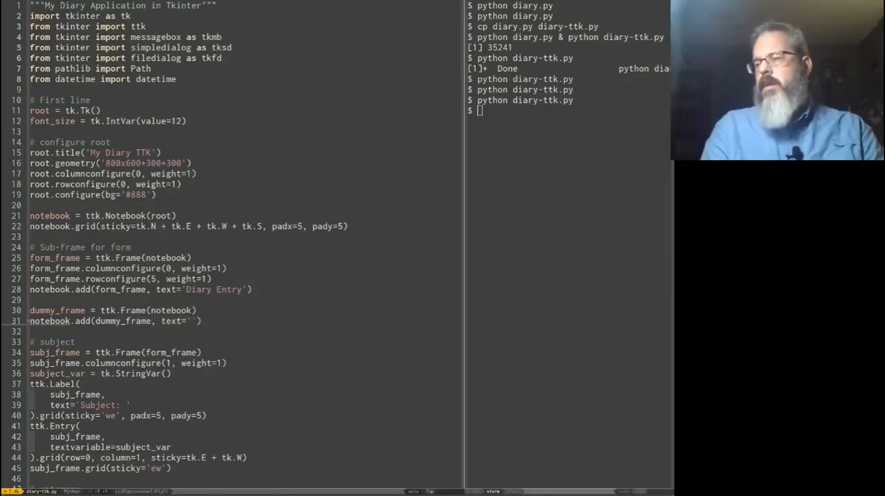
pyautogui.write('Dummy')
pyautogui.click(568, 110)
pyautogui.write('python diary-ttk.py')
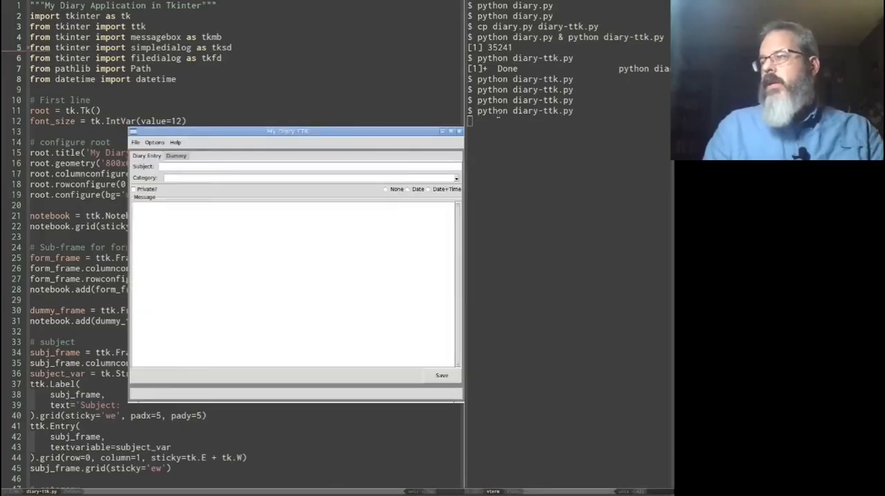
# - Switch to the Dummy tab and back to Diary Entry in the running app, then close it
pyautogui.moveTo(287, 131); pyautogui.dragTo(244, 77)
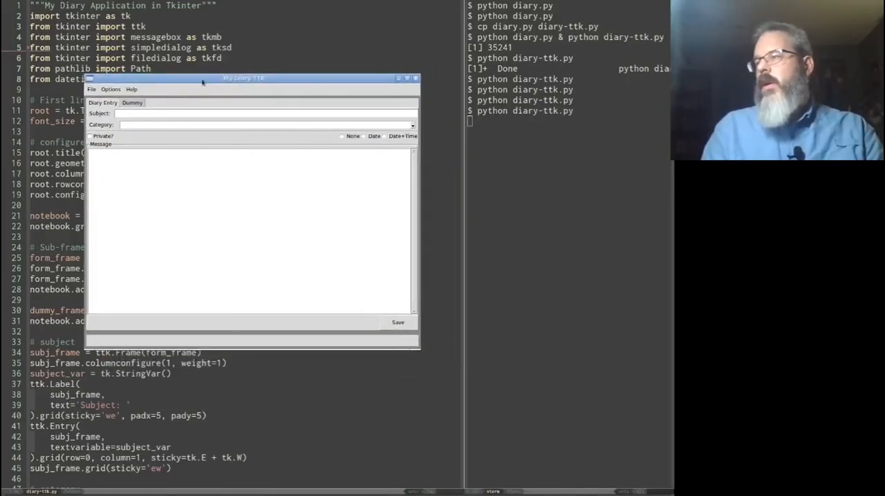
pyautogui.click(132, 102)
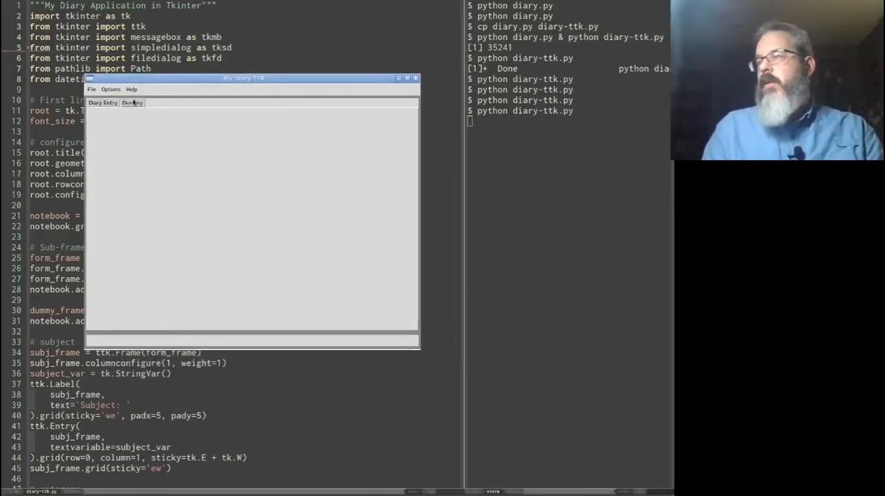
pyautogui.click(131, 102)
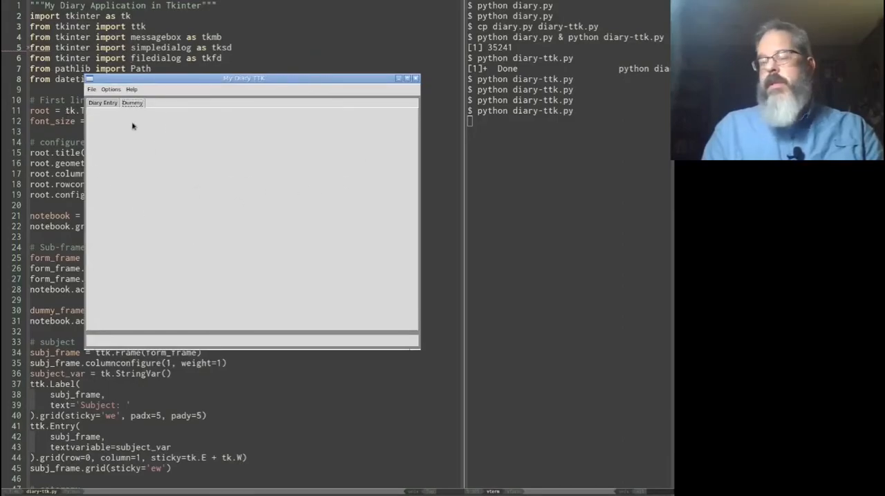
pyautogui.click(102, 102)
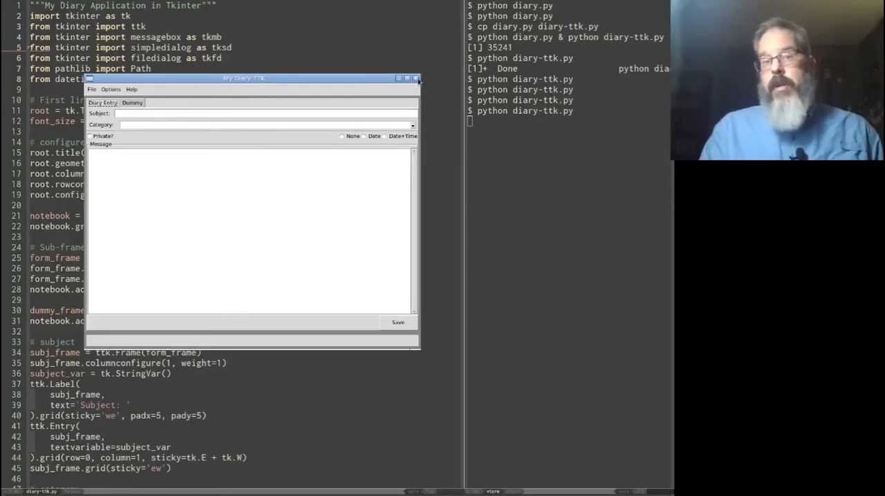
pyautogui.click(421, 77)
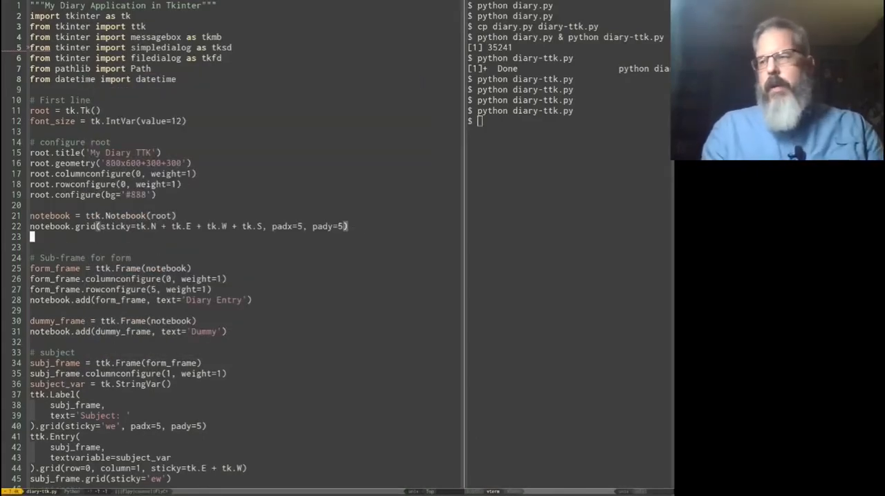
# - Add notebook.enable_traversal(), rerun python diary-ttk.py and close the window
pyautogui.write('notebook')
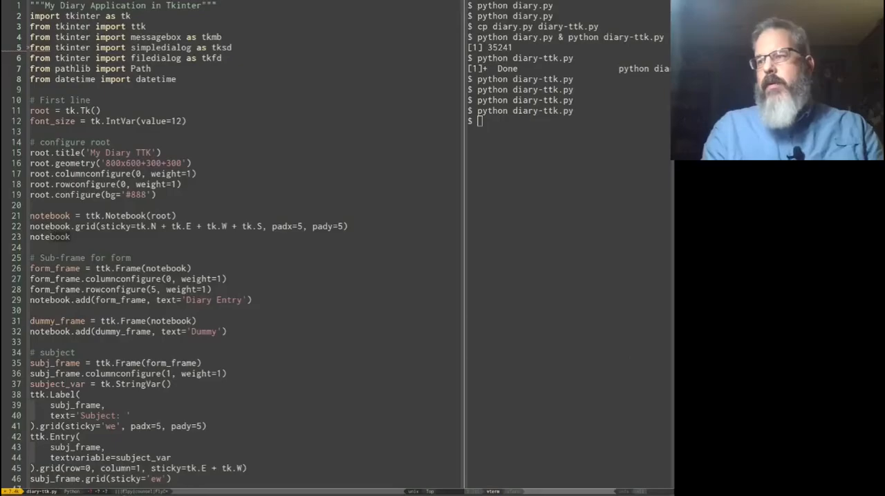
pyautogui.write('notebook.enable_traversal()')
pyautogui.click(568, 120)
pyautogui.write('python diary-ttk.py')
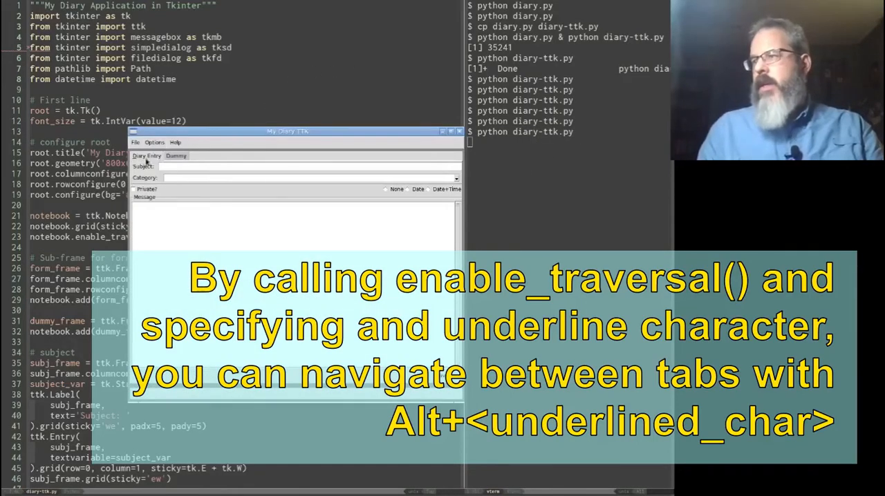
pyautogui.moveTo(502, 180)
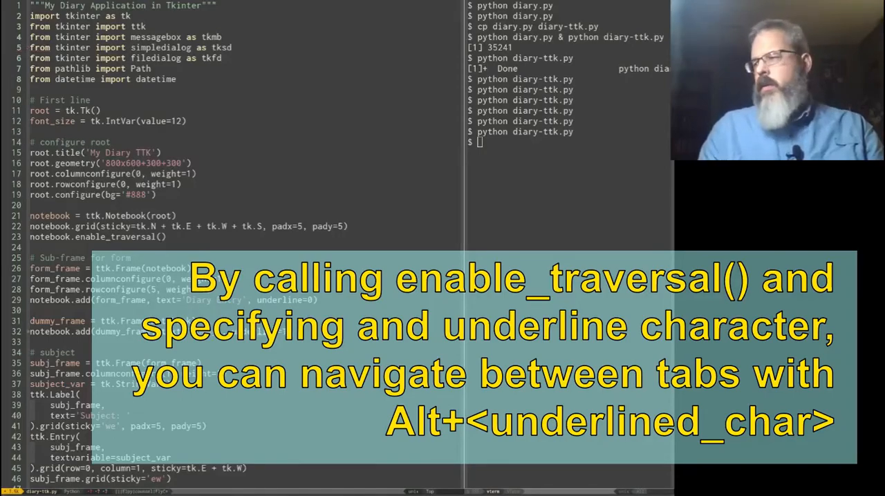
pyautogui.write('python diary-ttk.py')
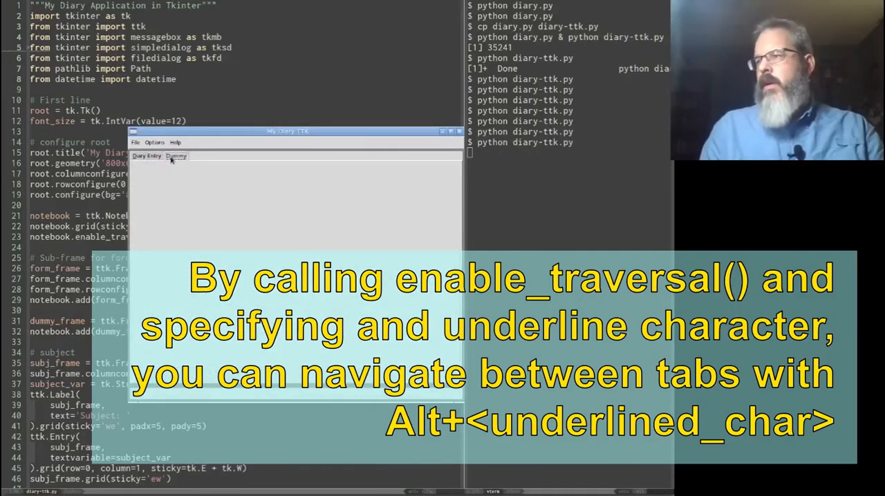
pyautogui.click(455, 132)
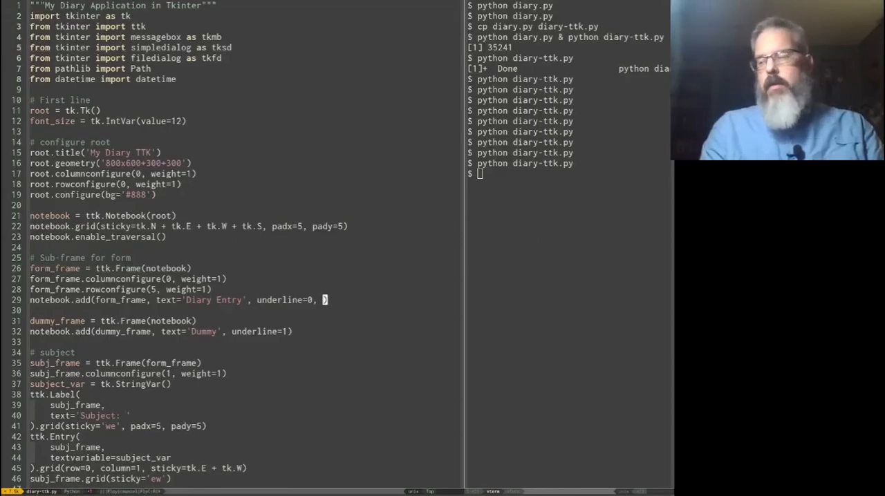
# - Append sticky='e' to the Diary Entry tab's notebook.add call
pyautogui.write('sticky=')
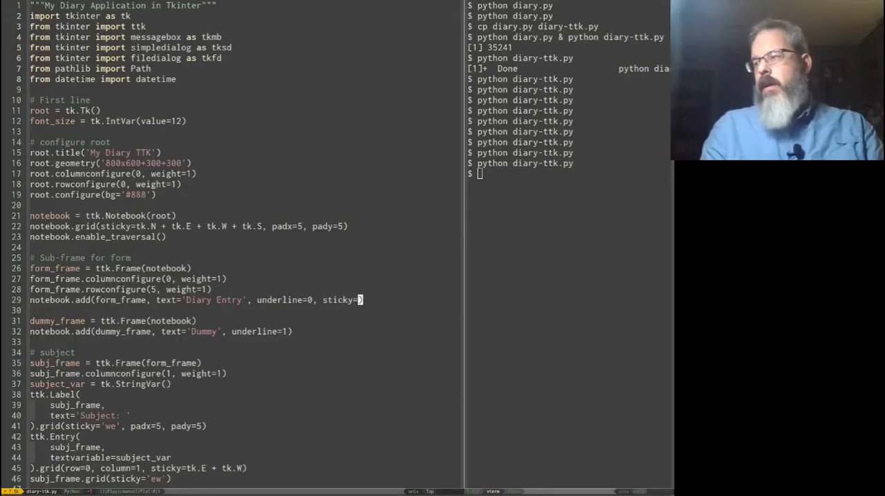
pyautogui.write("'e")
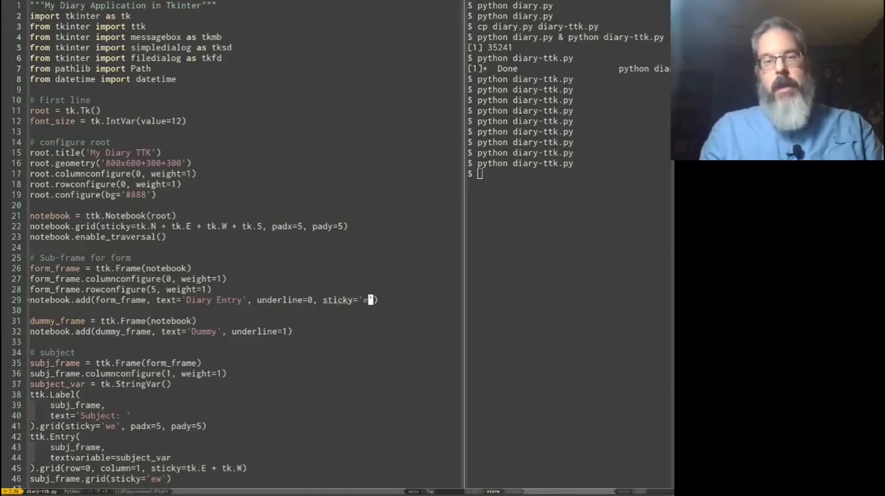
pyautogui.moveTo(540, 185)
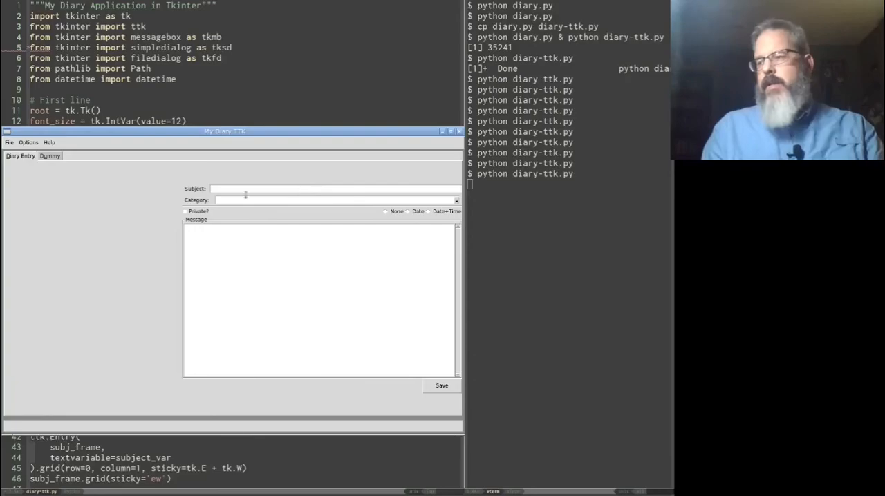
pyautogui.moveTo(376, 151)
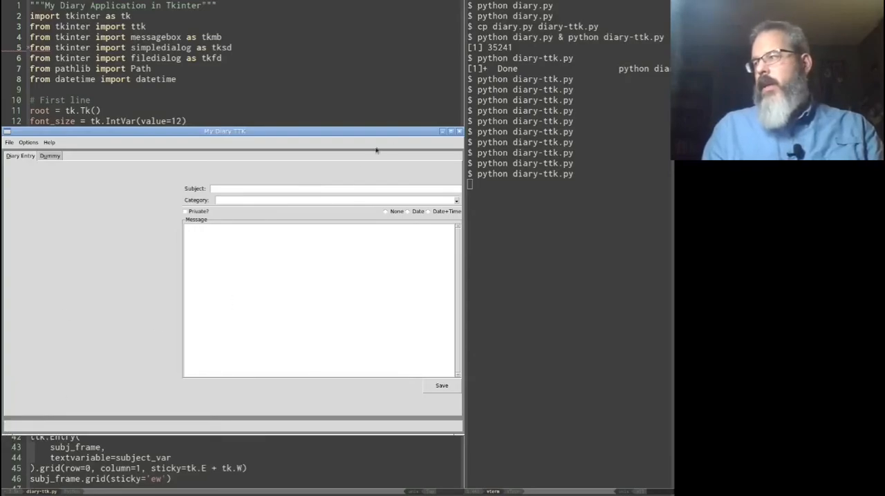